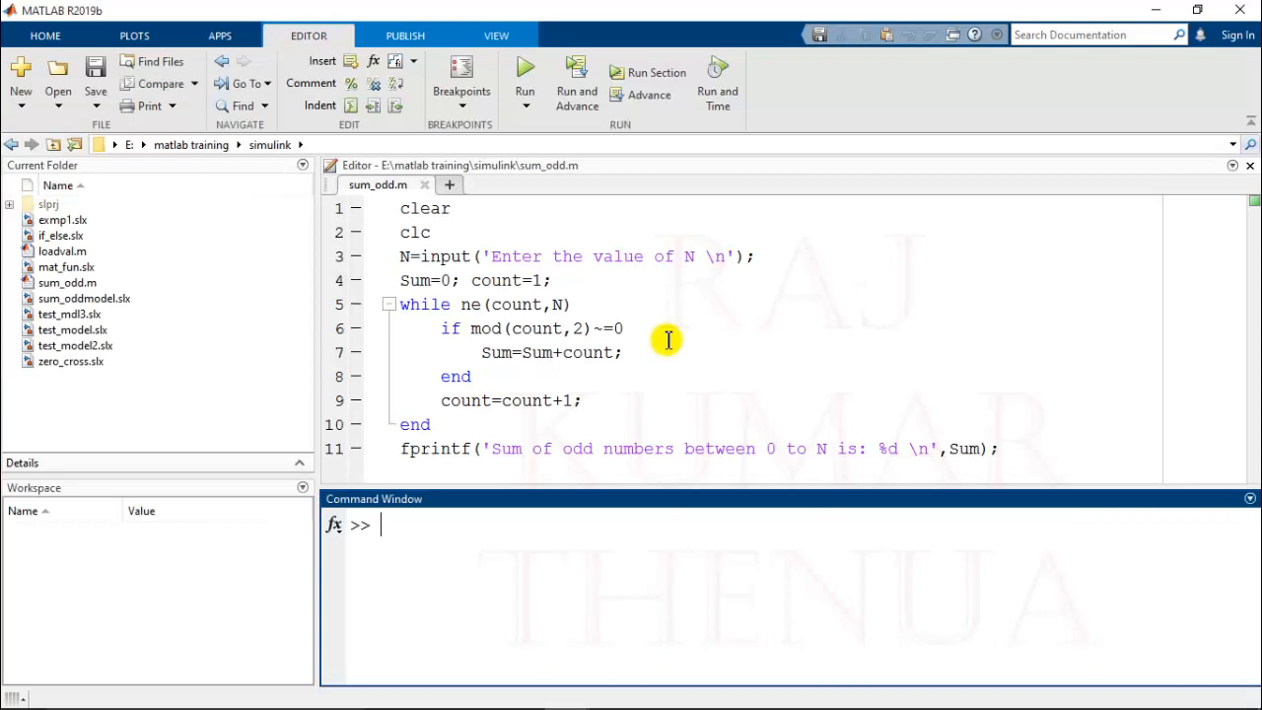
{"action": "mouse_move", "coordinate": [540, 276]}
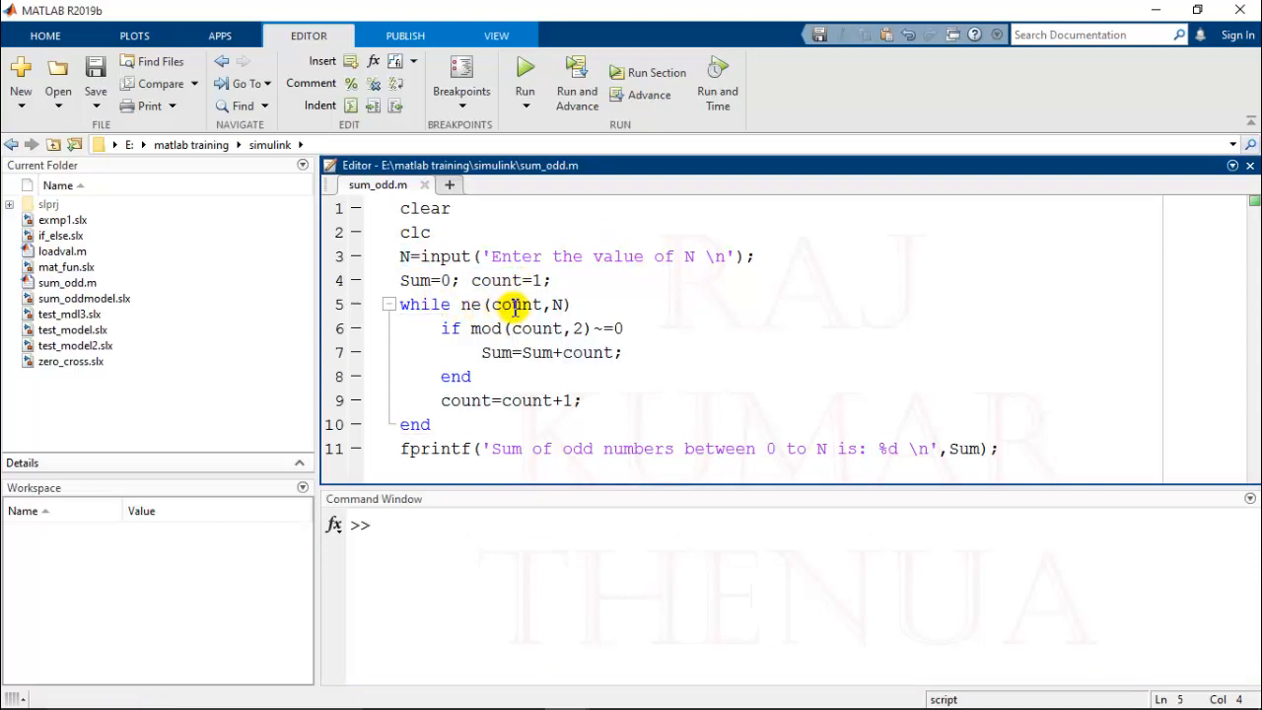
Review the sum_odd script, highlighting uses of the count and Sum variables
{"action": "double_click", "coordinate": [517, 303]}
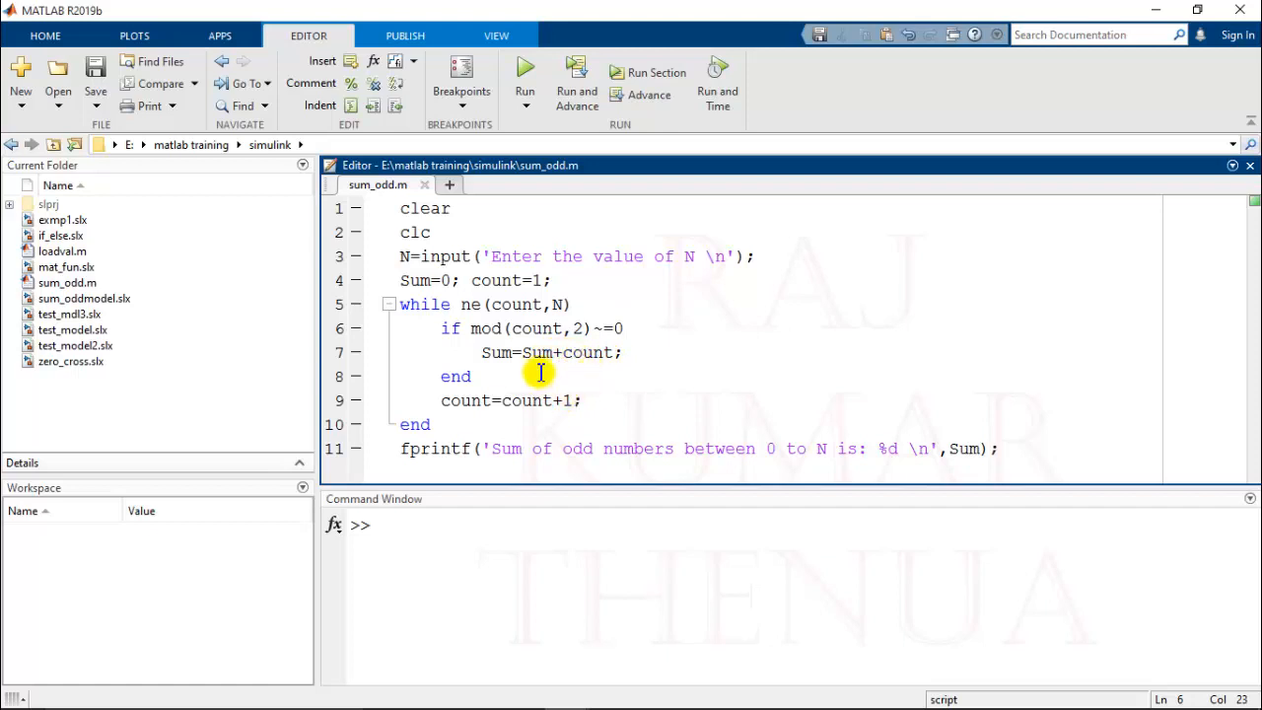
{"action": "left_click", "coordinate": [624, 328]}
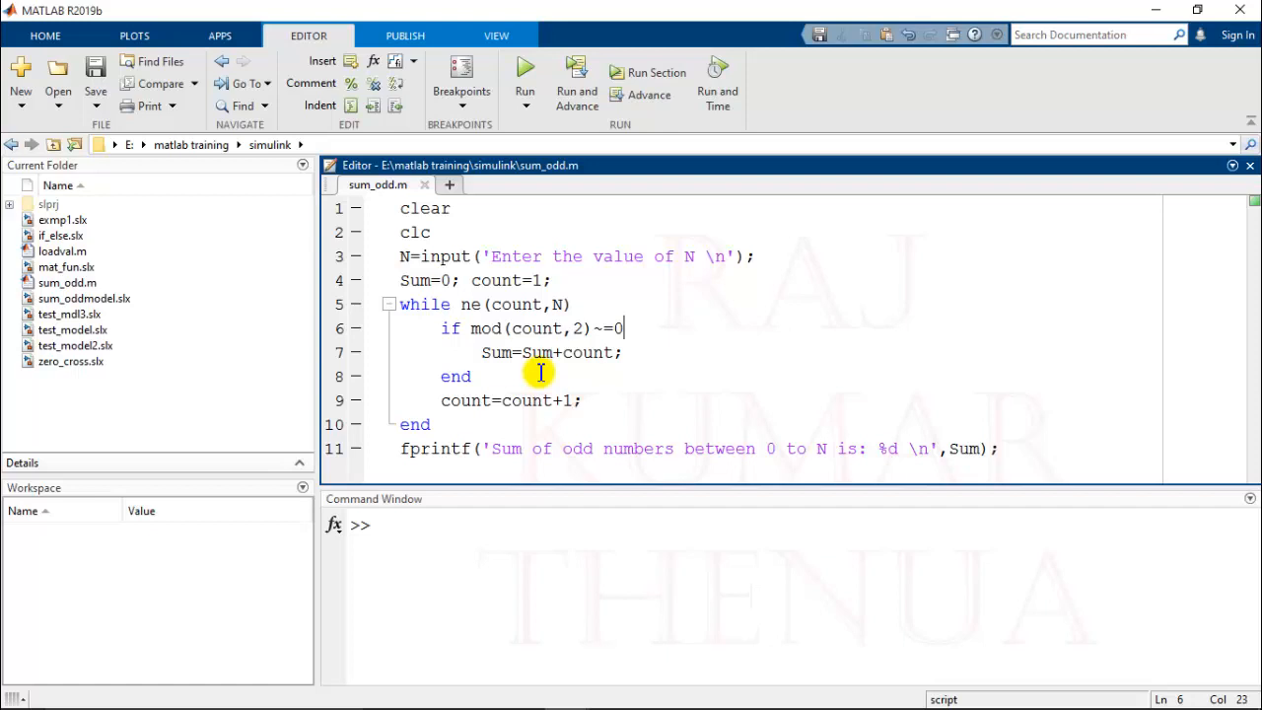
{"action": "mouse_move", "coordinate": [403, 470]}
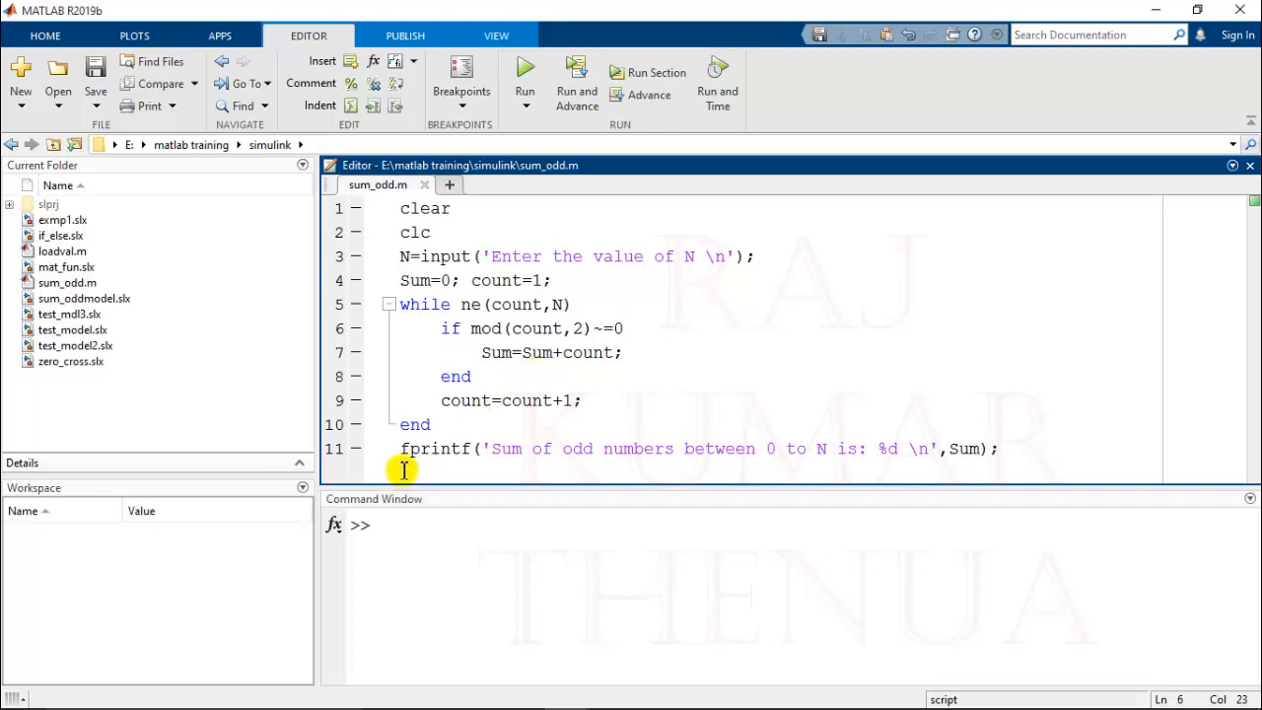
{"action": "double_click", "coordinate": [962, 450]}
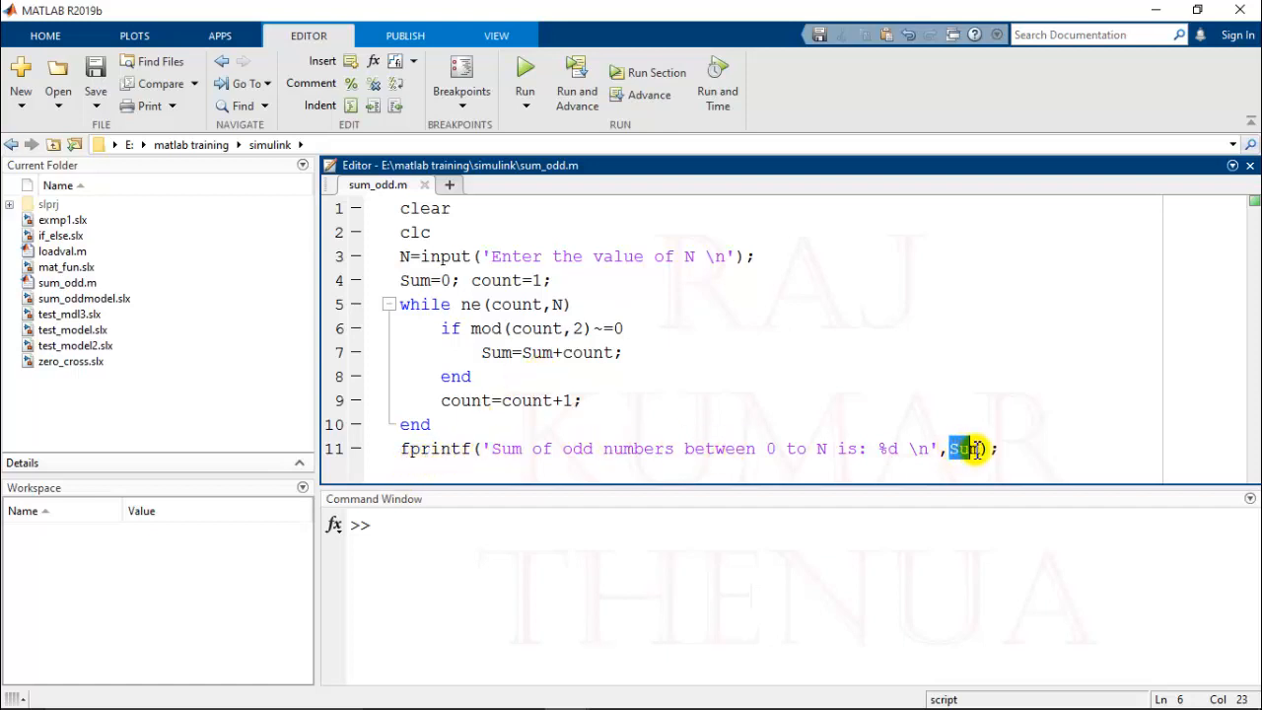
{"action": "double_click", "coordinate": [962, 450]}
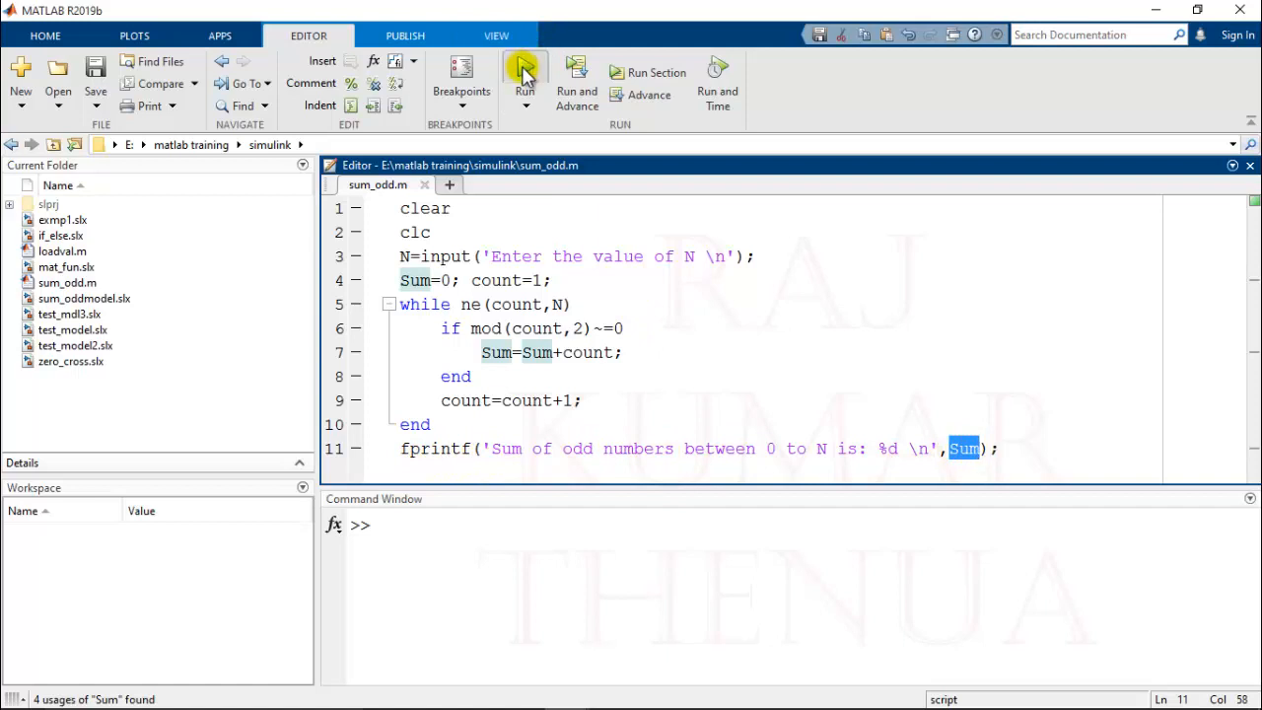
Run sum_odd with N = 10 so it prints an odd-number sum of 25
{"action": "left_click", "coordinate": [524, 71]}
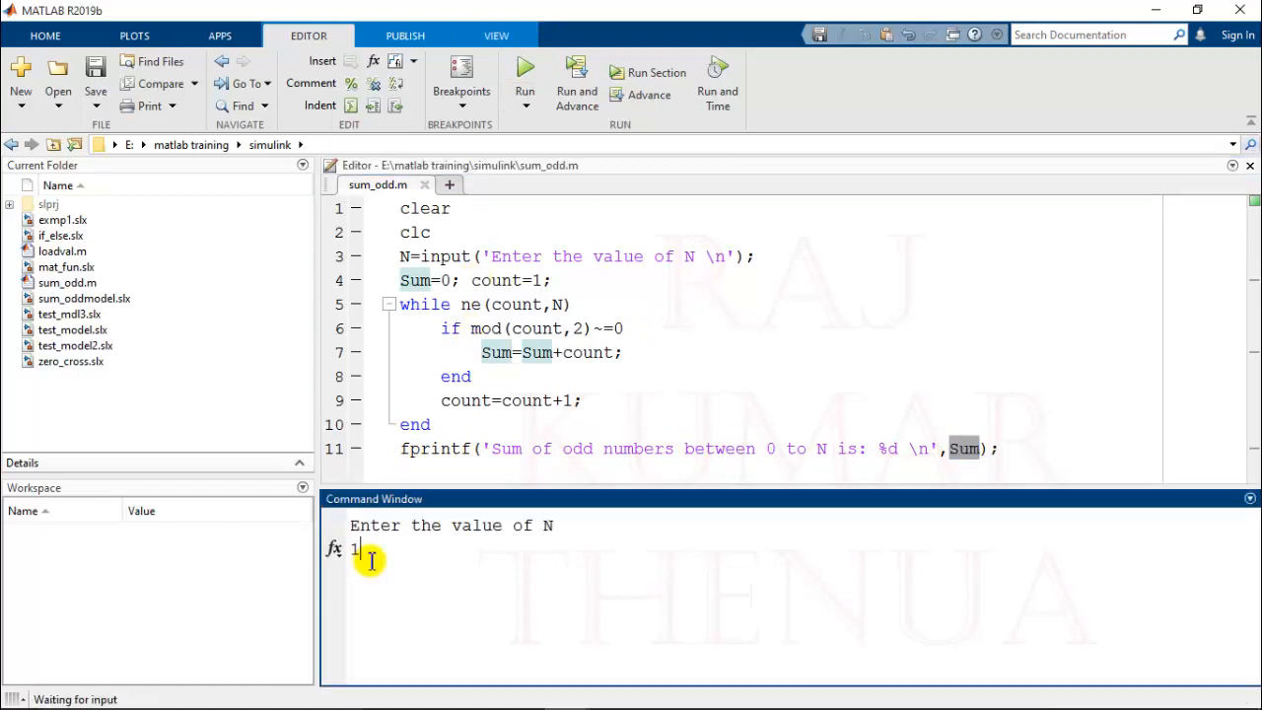
{"action": "type", "text": "0"}
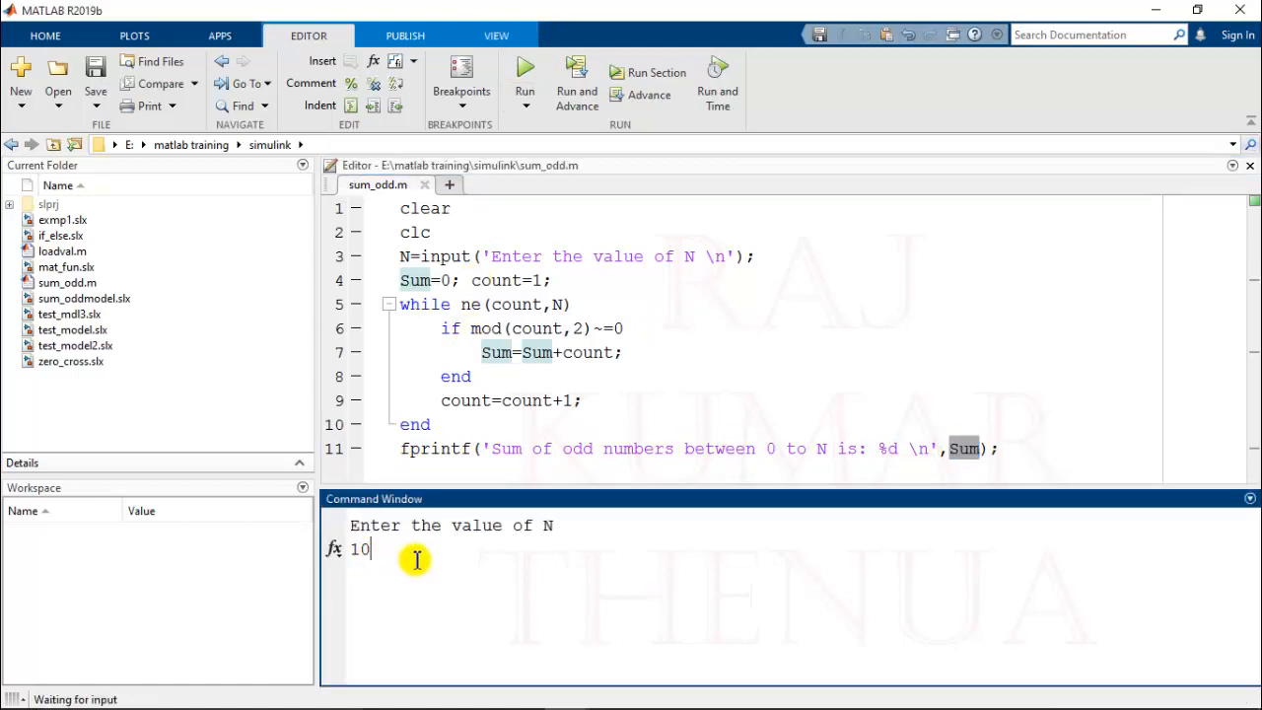
{"action": "key", "text": "enter"}
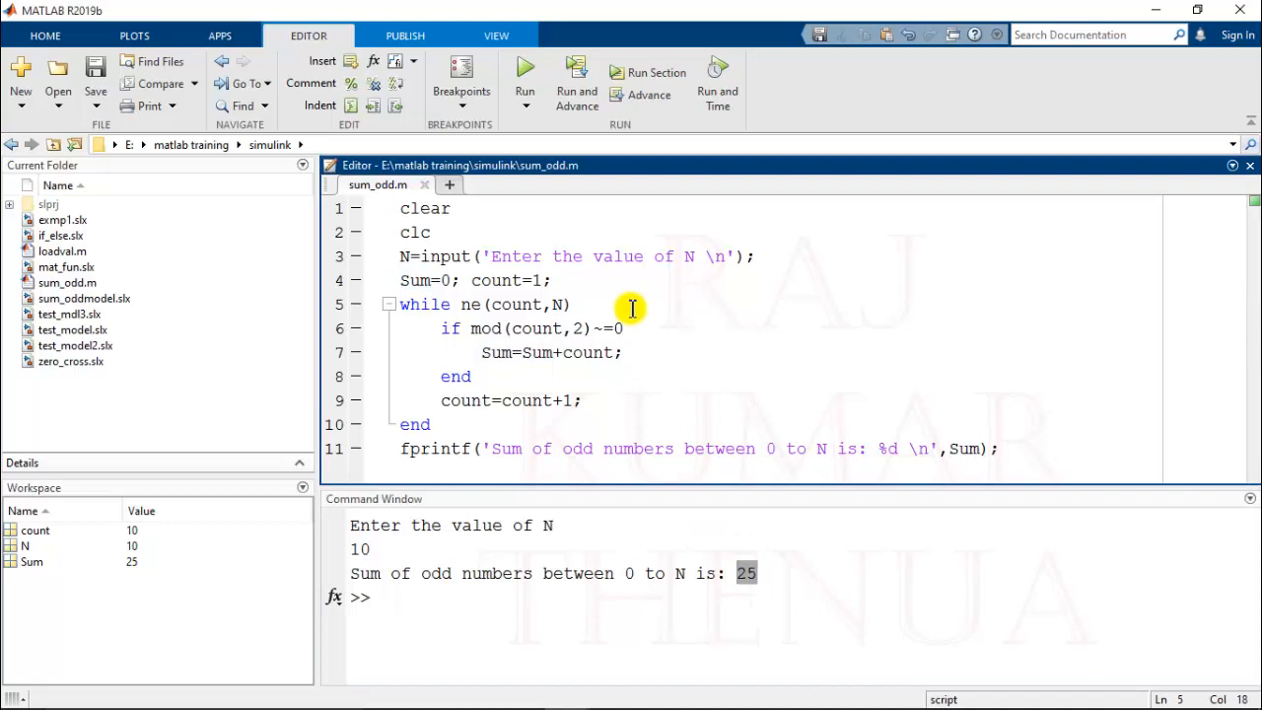
{"action": "left_click", "coordinate": [570, 303]}
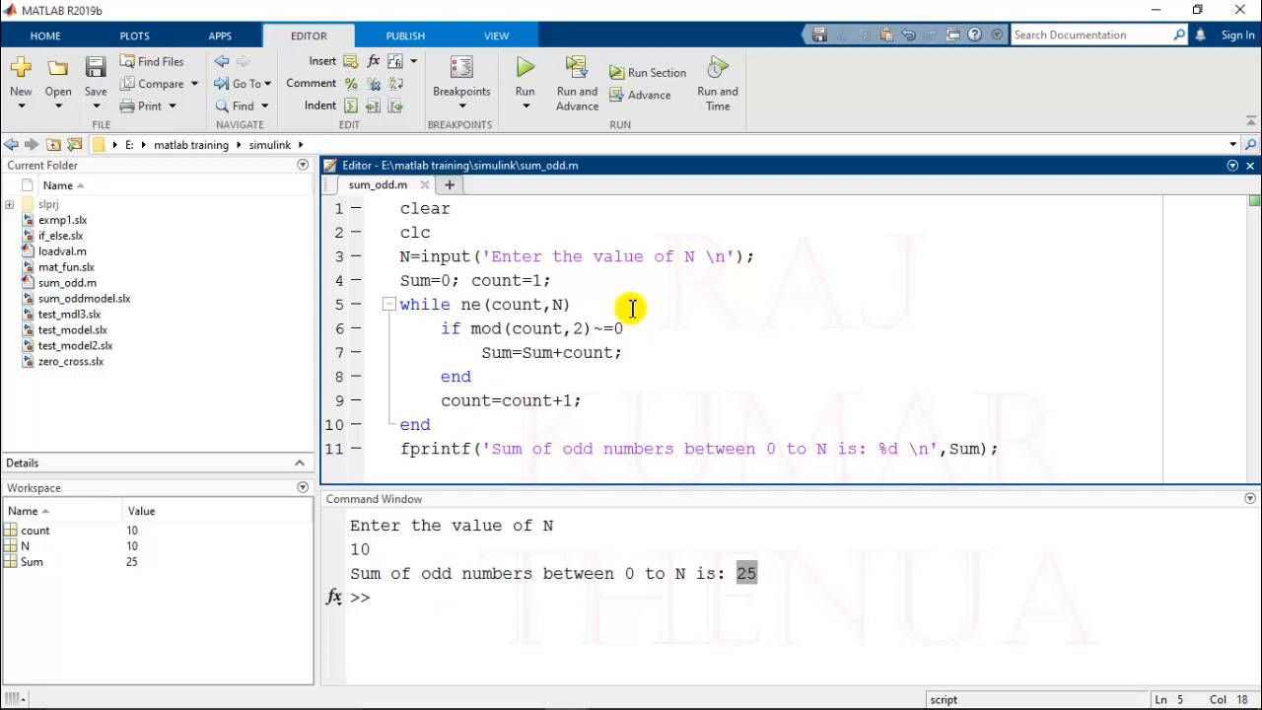
{"action": "left_click", "coordinate": [572, 304]}
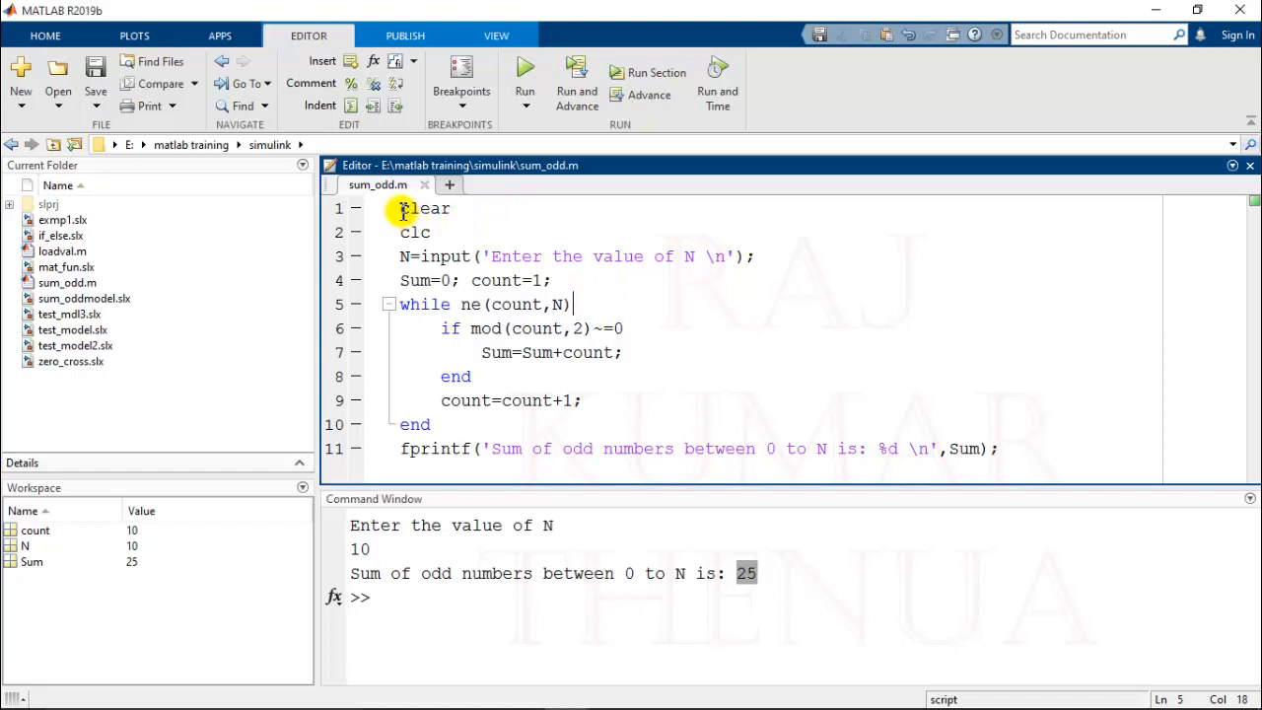
Write the header function Sum=sum_oddfcn(N) on line 1 of the file
{"action": "type", "text": "funct"}
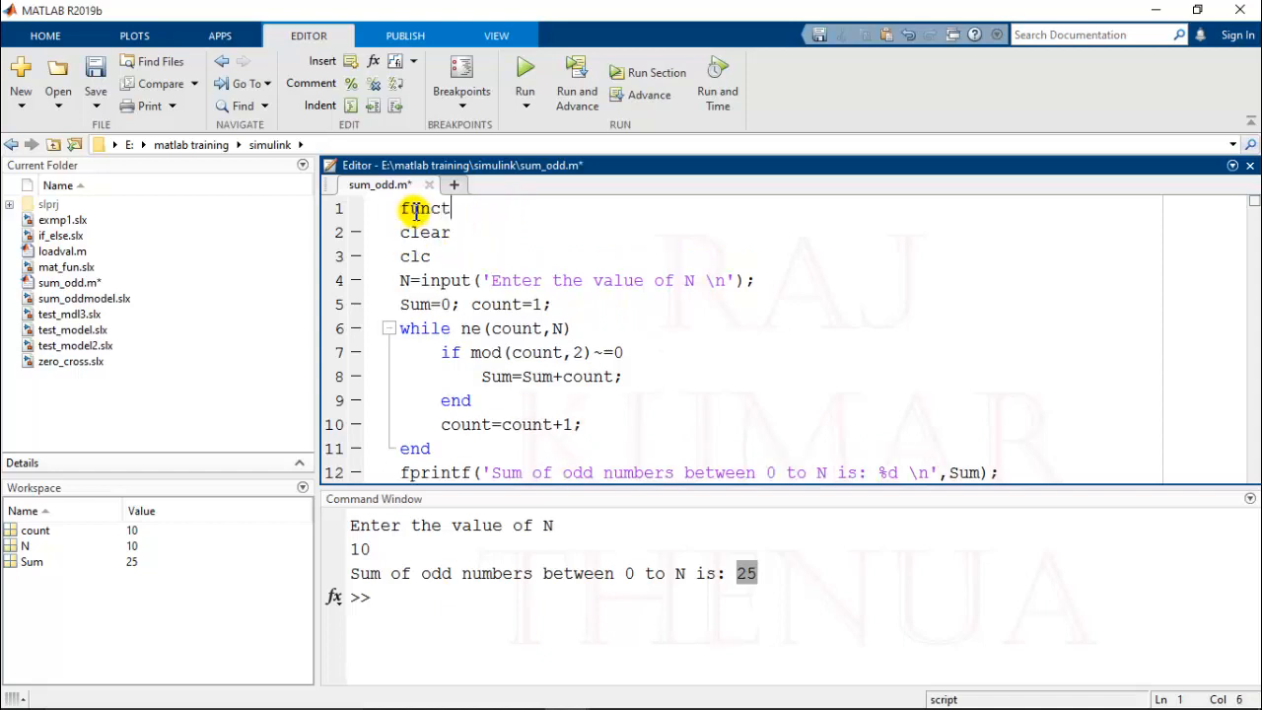
{"action": "type", "text": "ion Sum"}
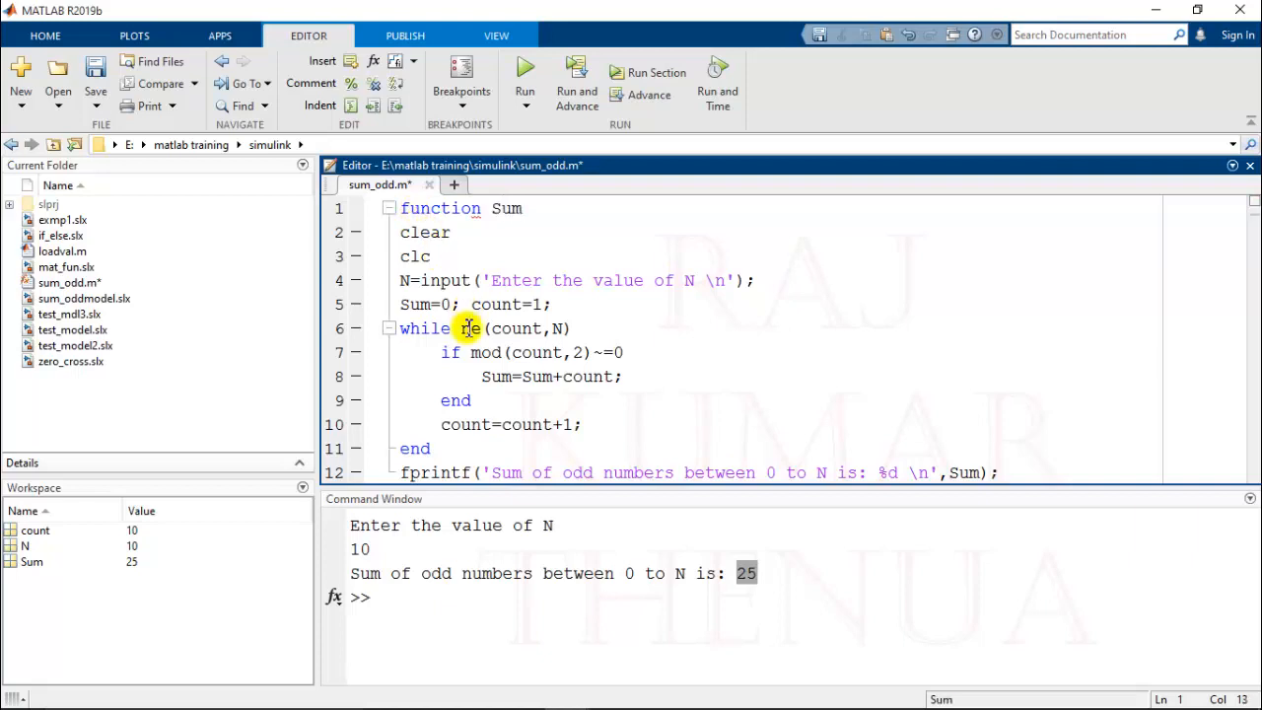
{"action": "double_click", "coordinate": [497, 377]}
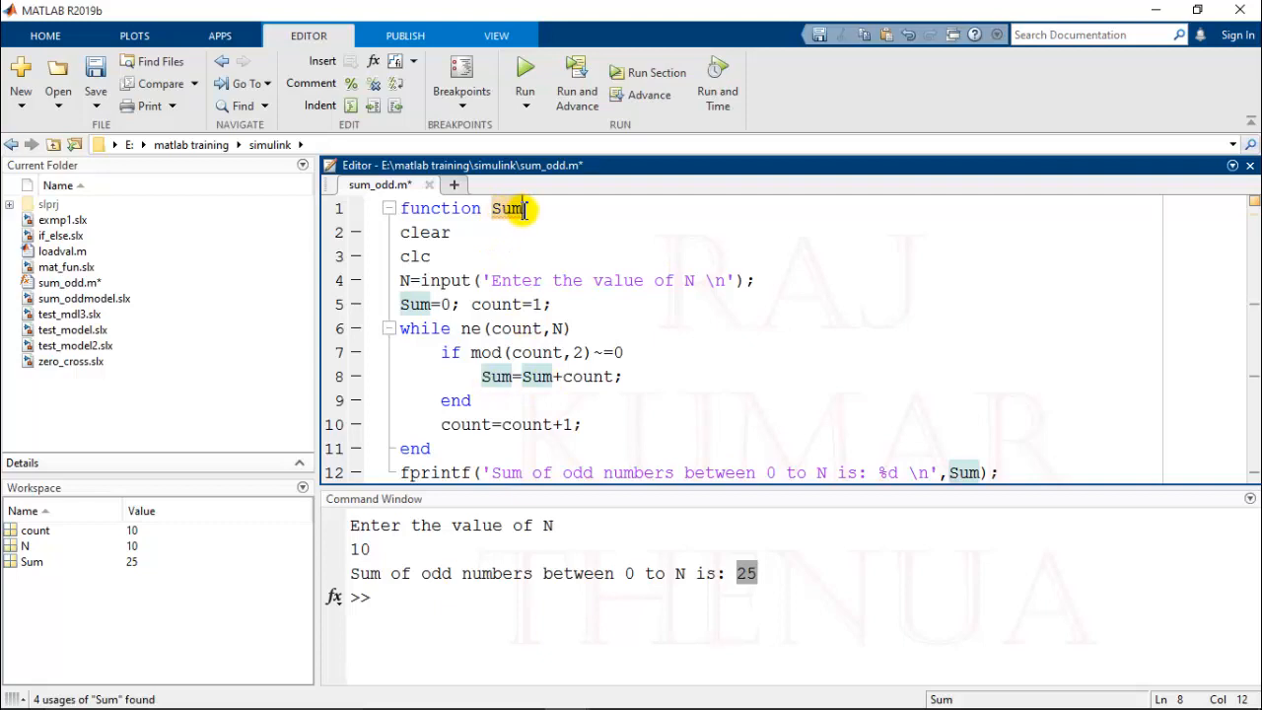
{"action": "type", "text": "="}
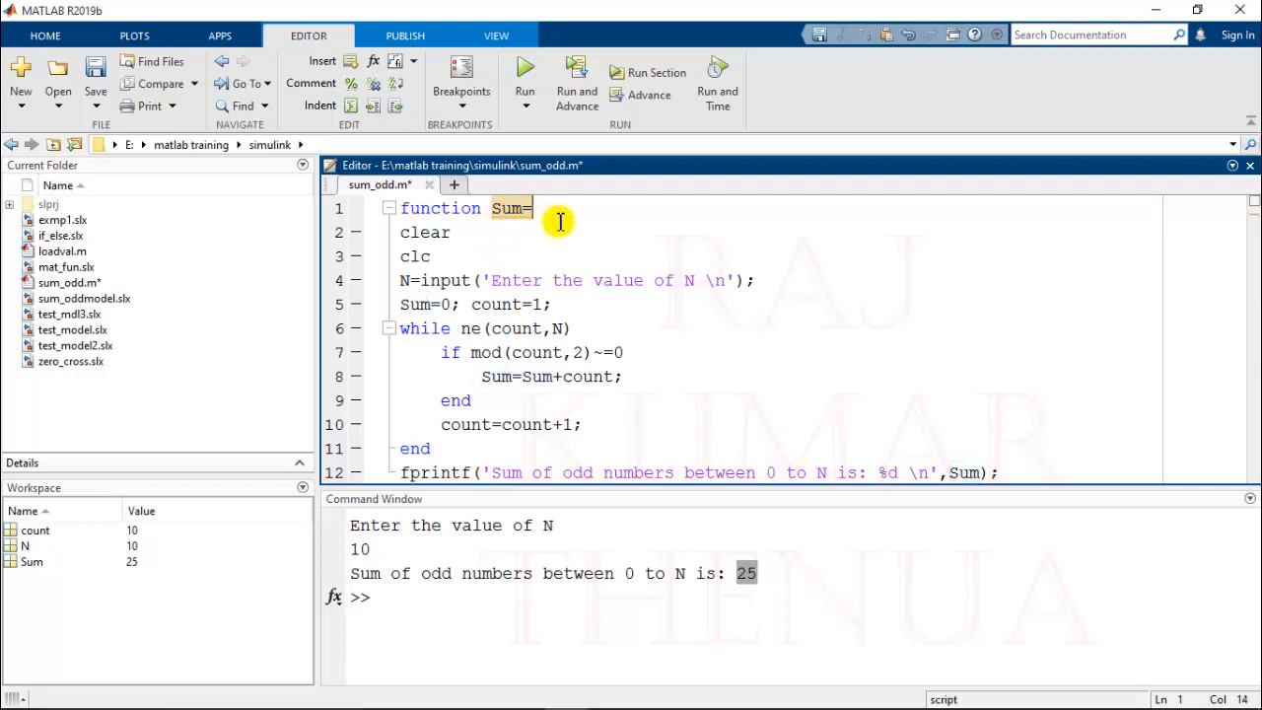
{"action": "type", "text": "sum_oddfc"}
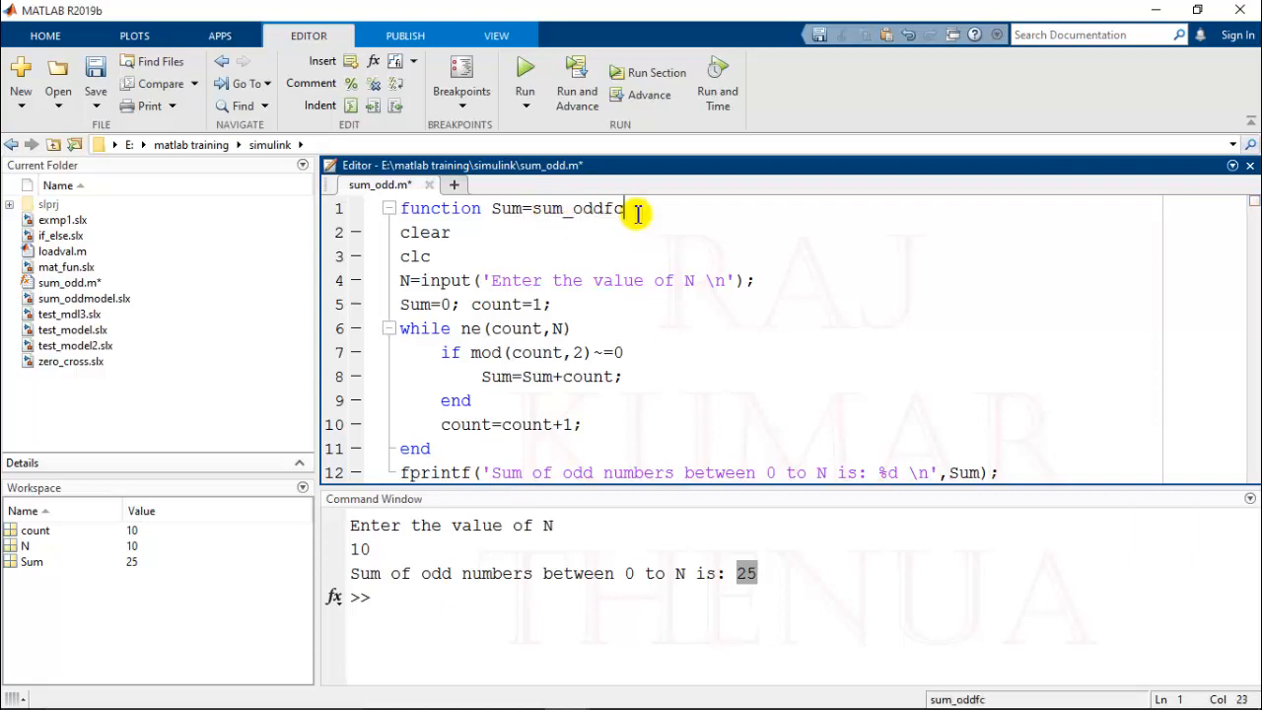
{"action": "type", "text": "(N)"}
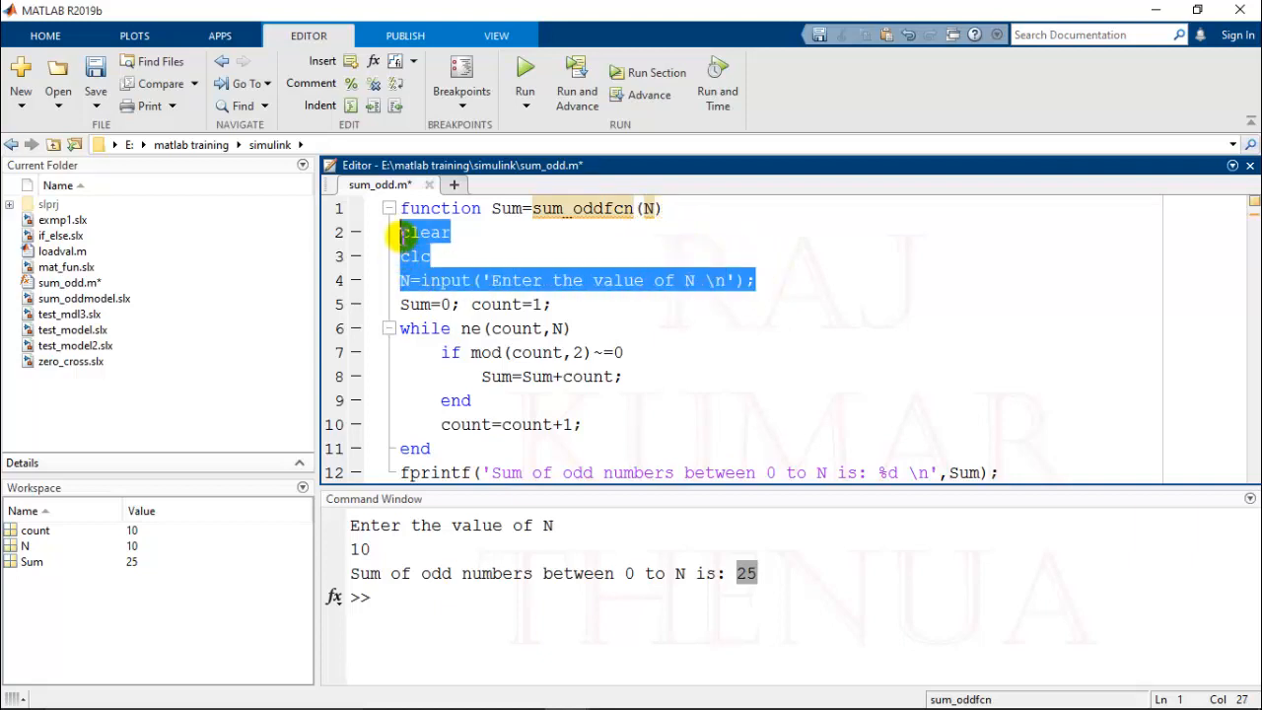
Delete the clear, clc, input and fprintf lines and close the function with end
{"action": "key", "text": "Delete"}
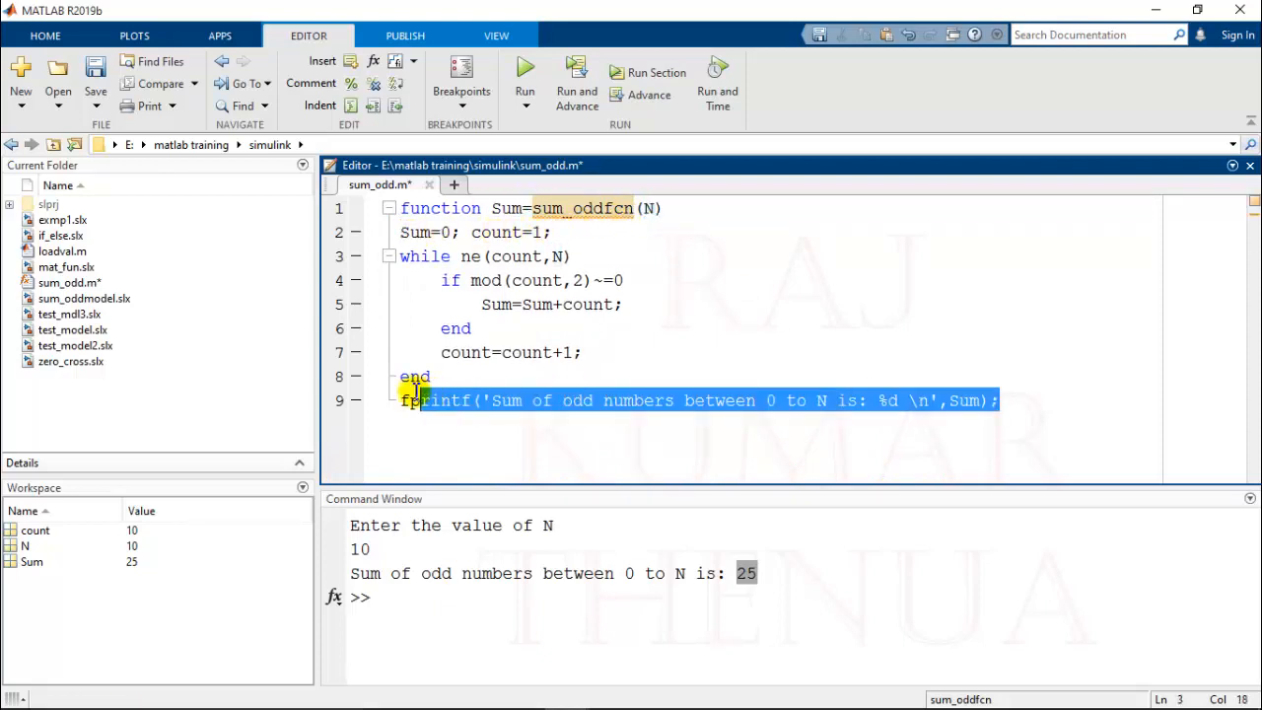
{"action": "key", "text": "Delete"}
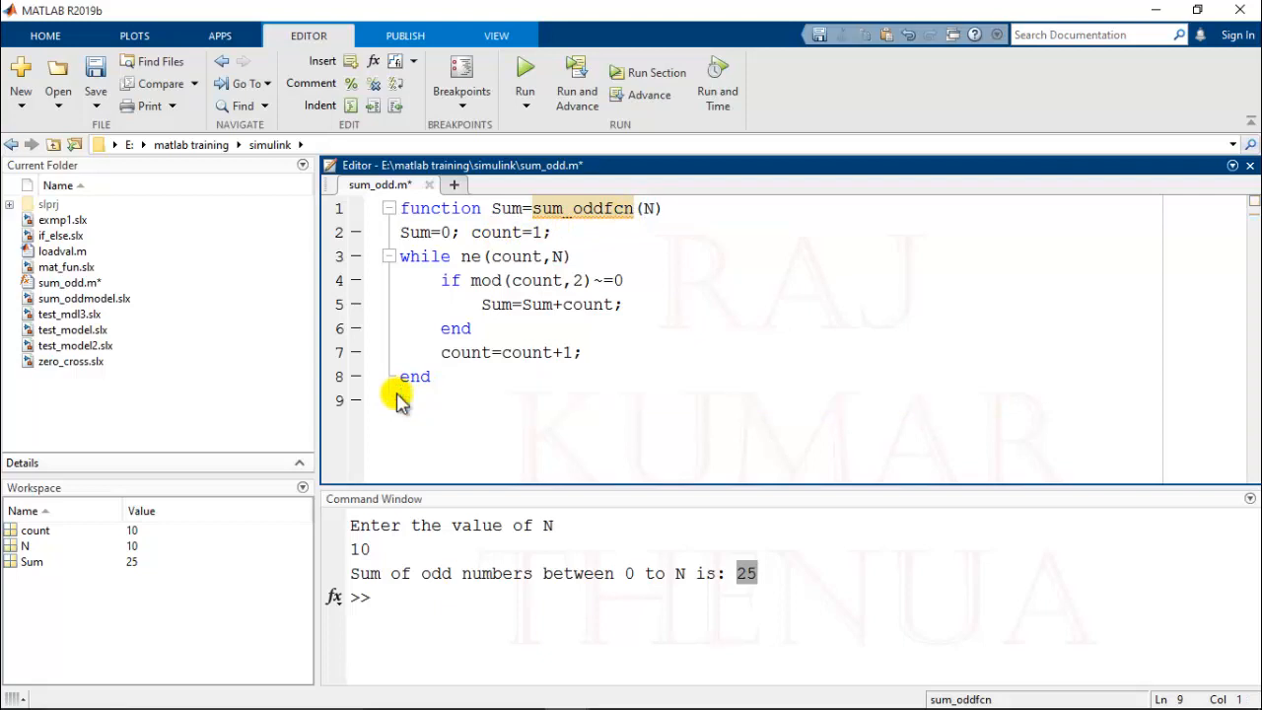
{"action": "type", "text": "end"}
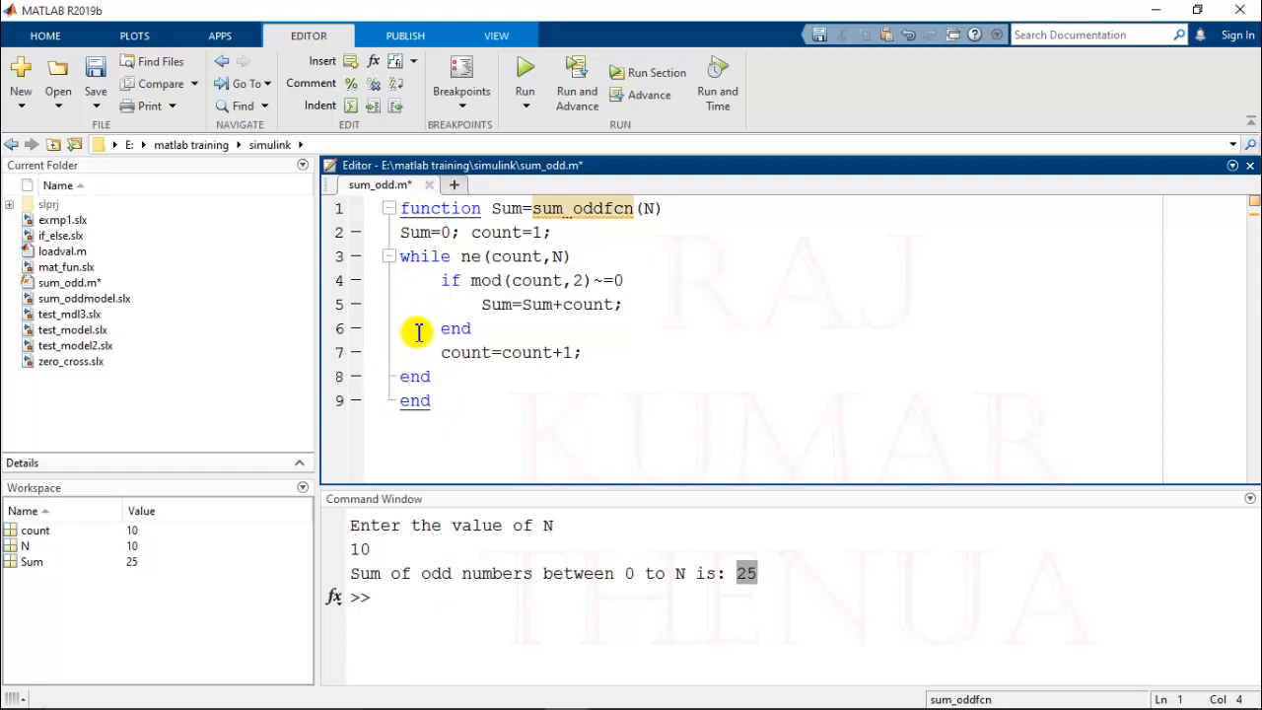
{"action": "left_click", "coordinate": [430, 400]}
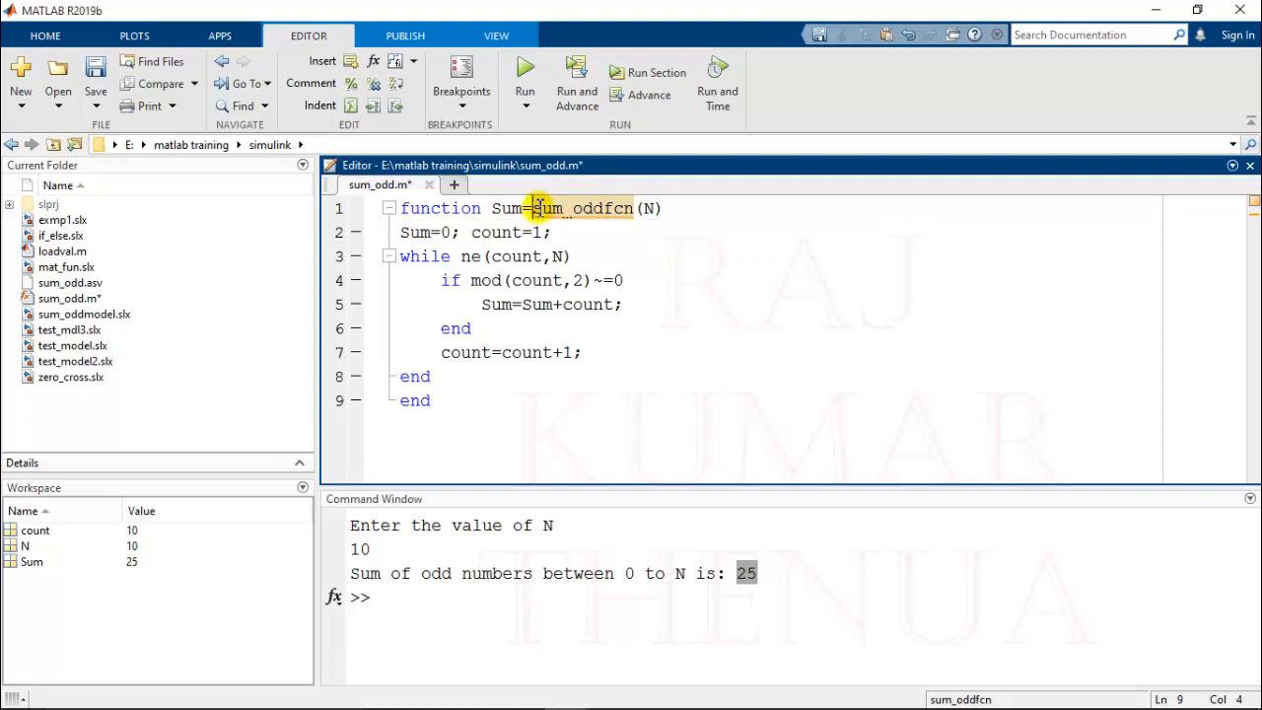
{"action": "right_click", "coordinate": [581, 209]}
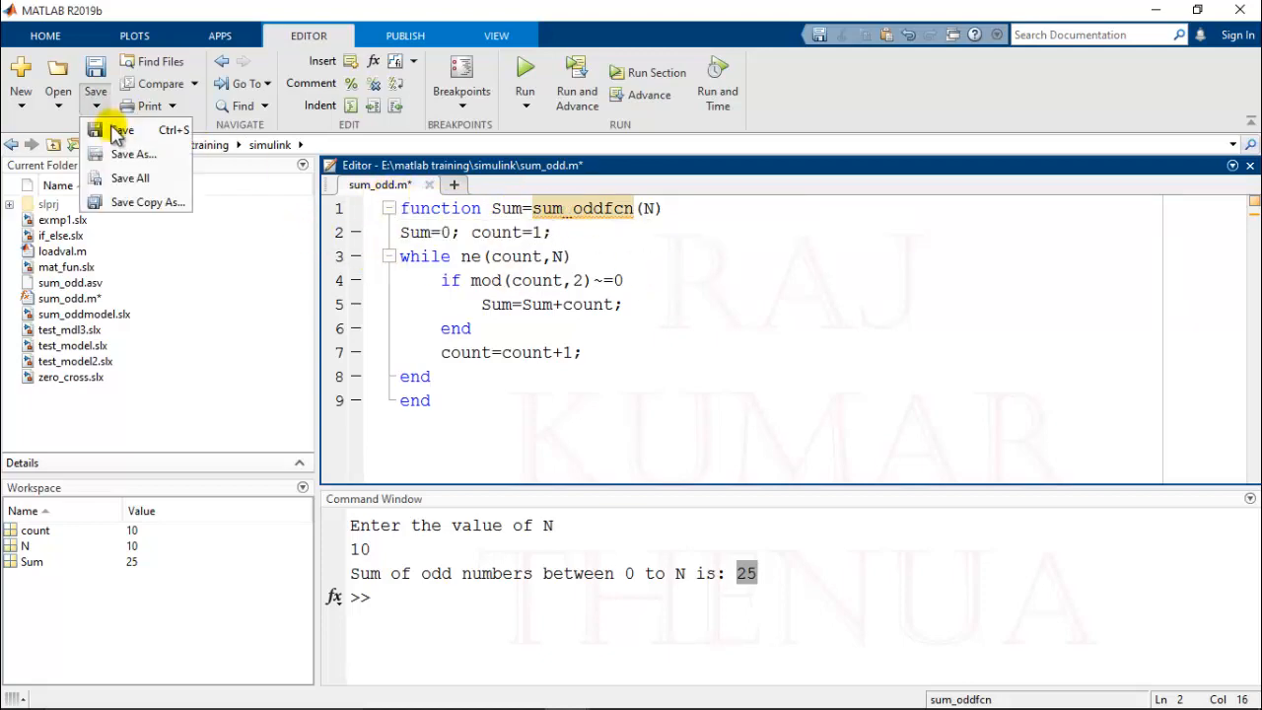
Save the function as sum_oddfcn.m in the simulink folder
{"action": "left_click", "coordinate": [133, 153]}
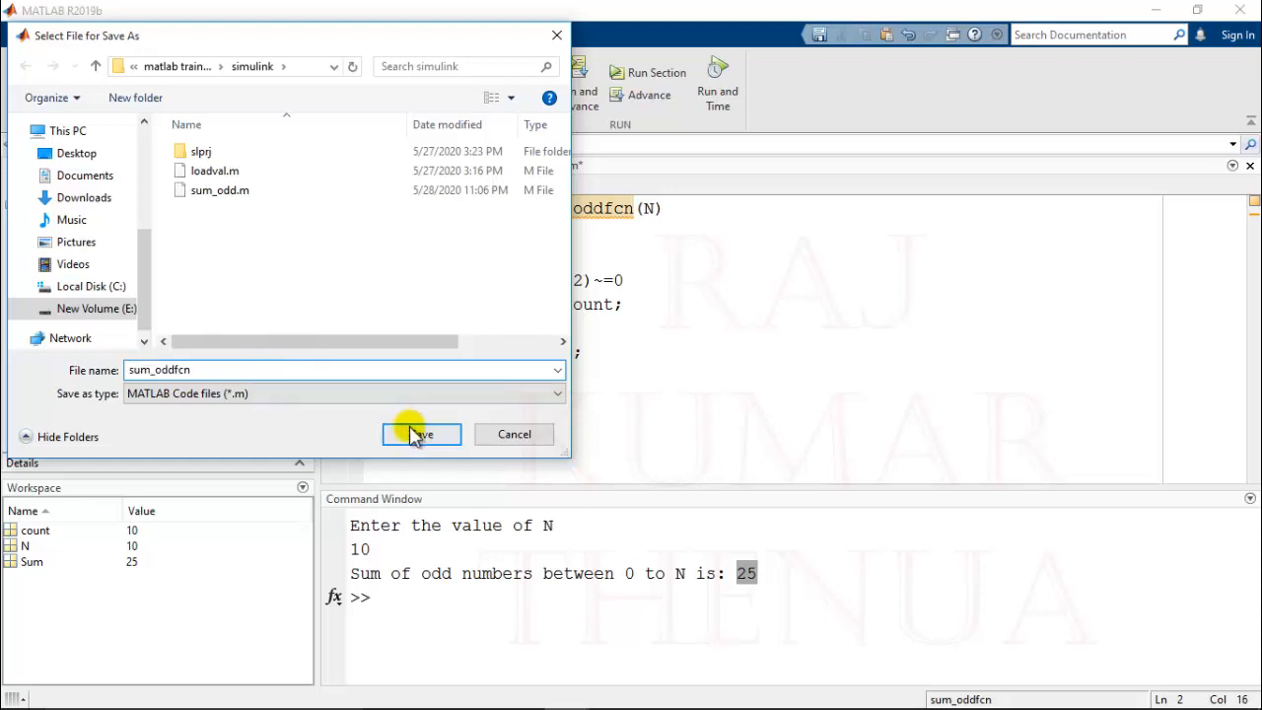
{"action": "left_click", "coordinate": [418, 434]}
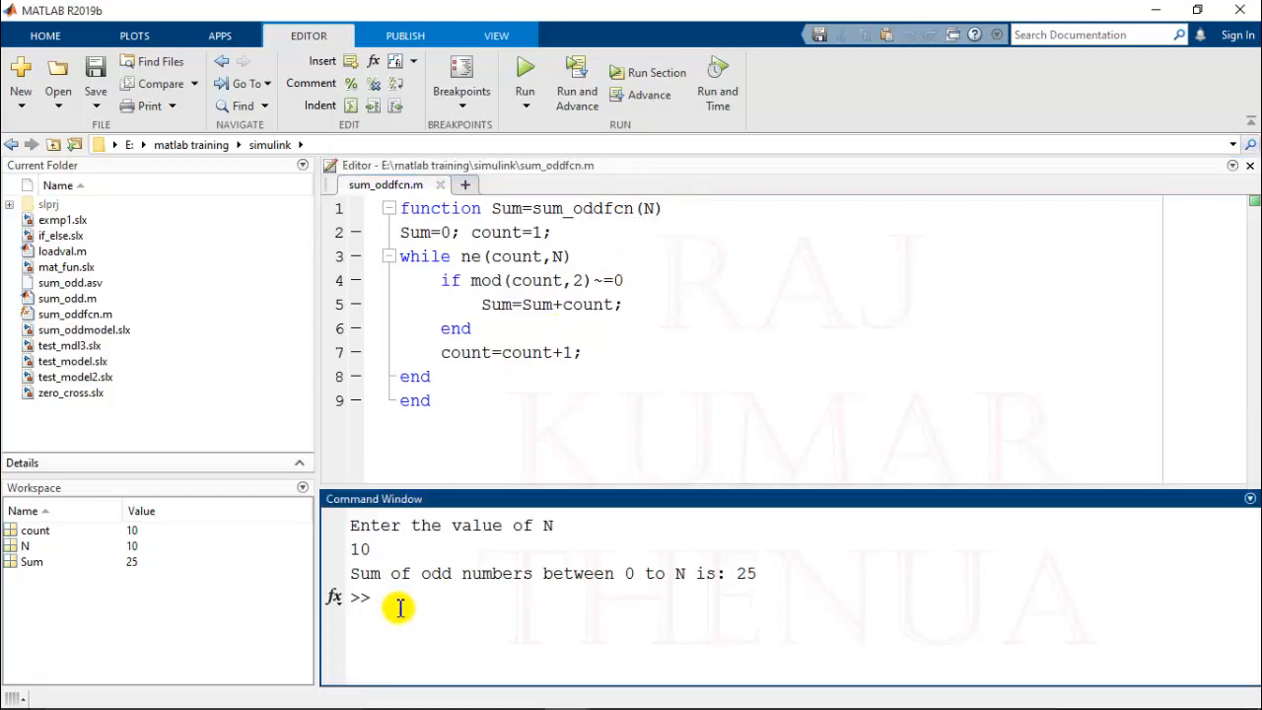
Call sum_oddfcn(10) in the Command Window to confirm it returns 25
{"action": "type", "text": "sum"}
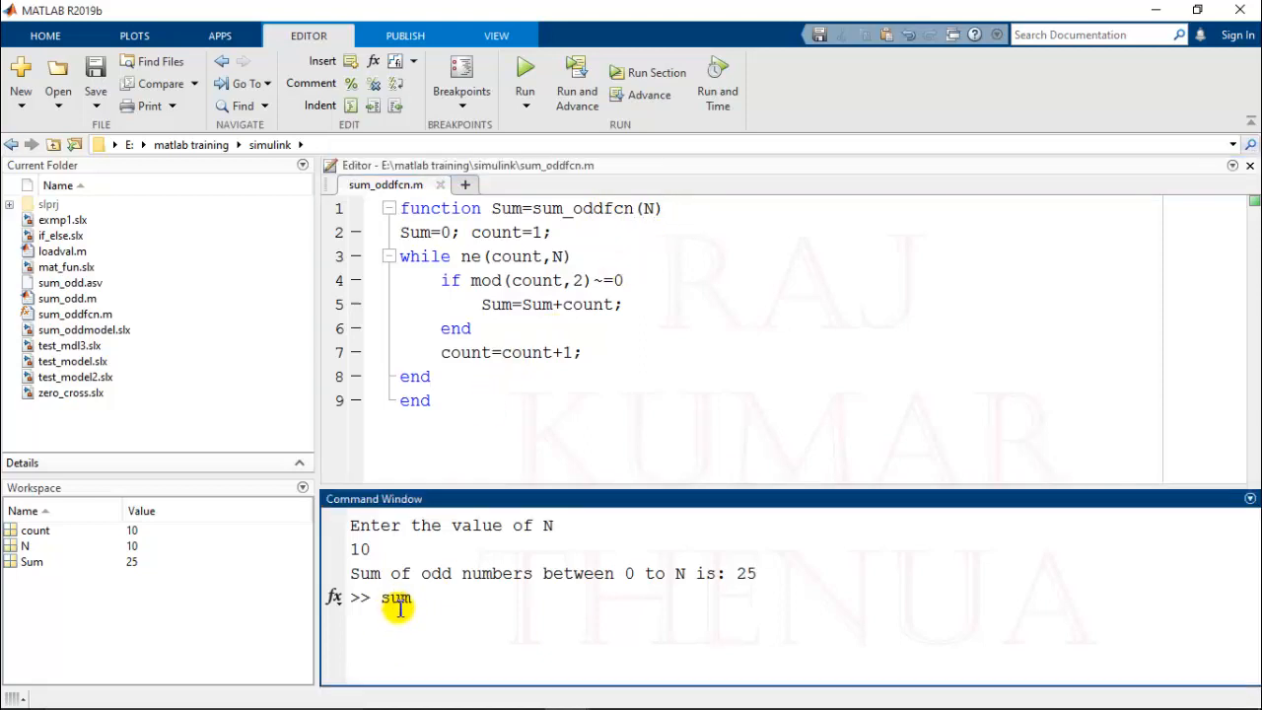
{"action": "type", "text": "_oddf"}
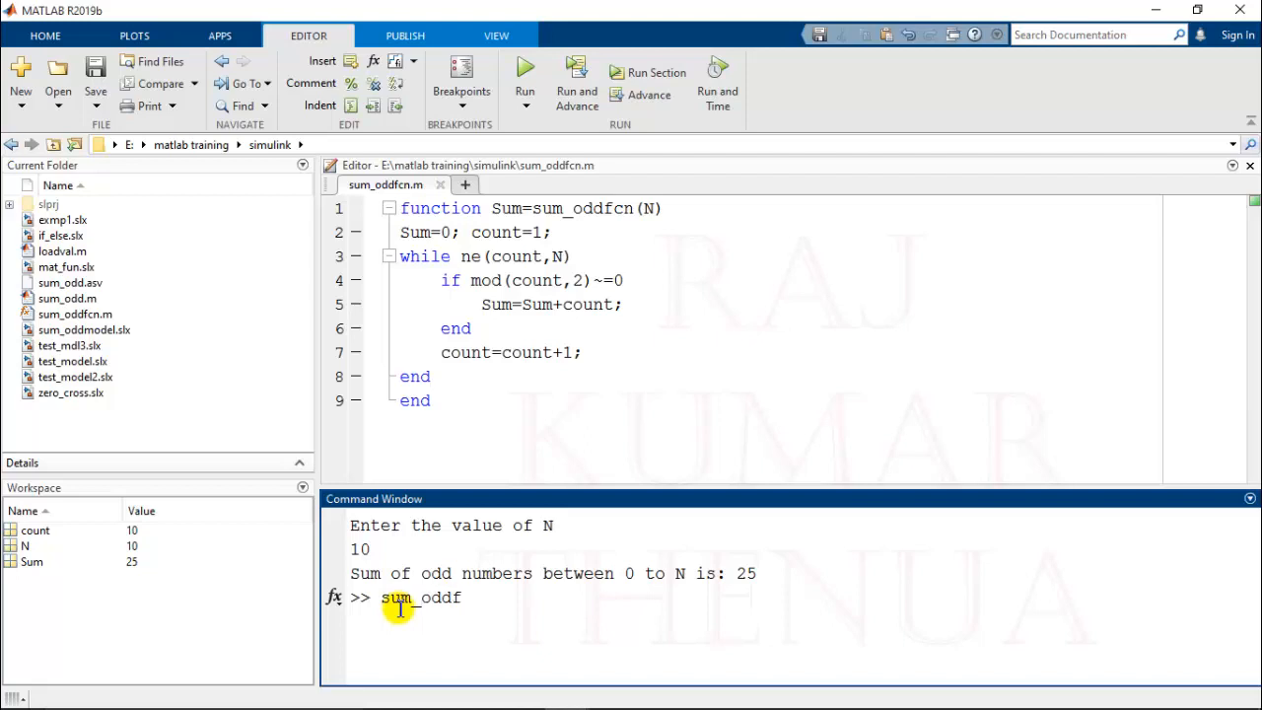
{"action": "type", "text": "cn(10"}
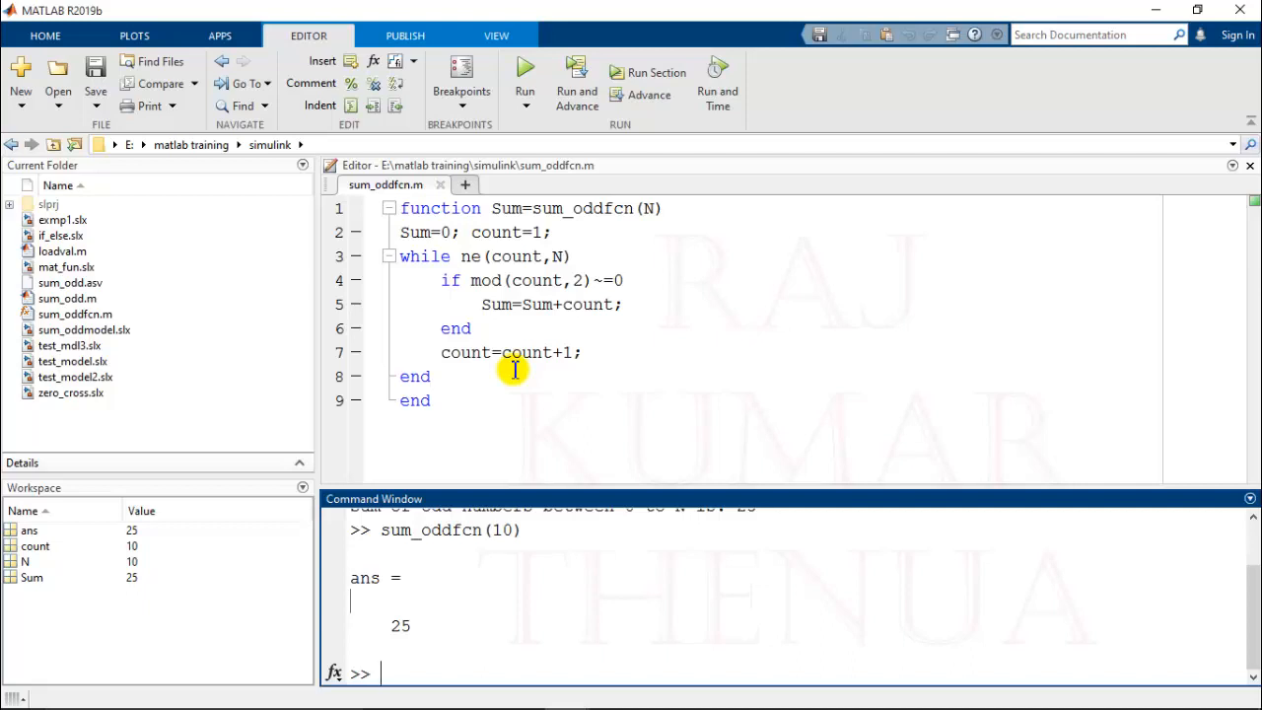
{"action": "mouse_move", "coordinate": [386, 233]}
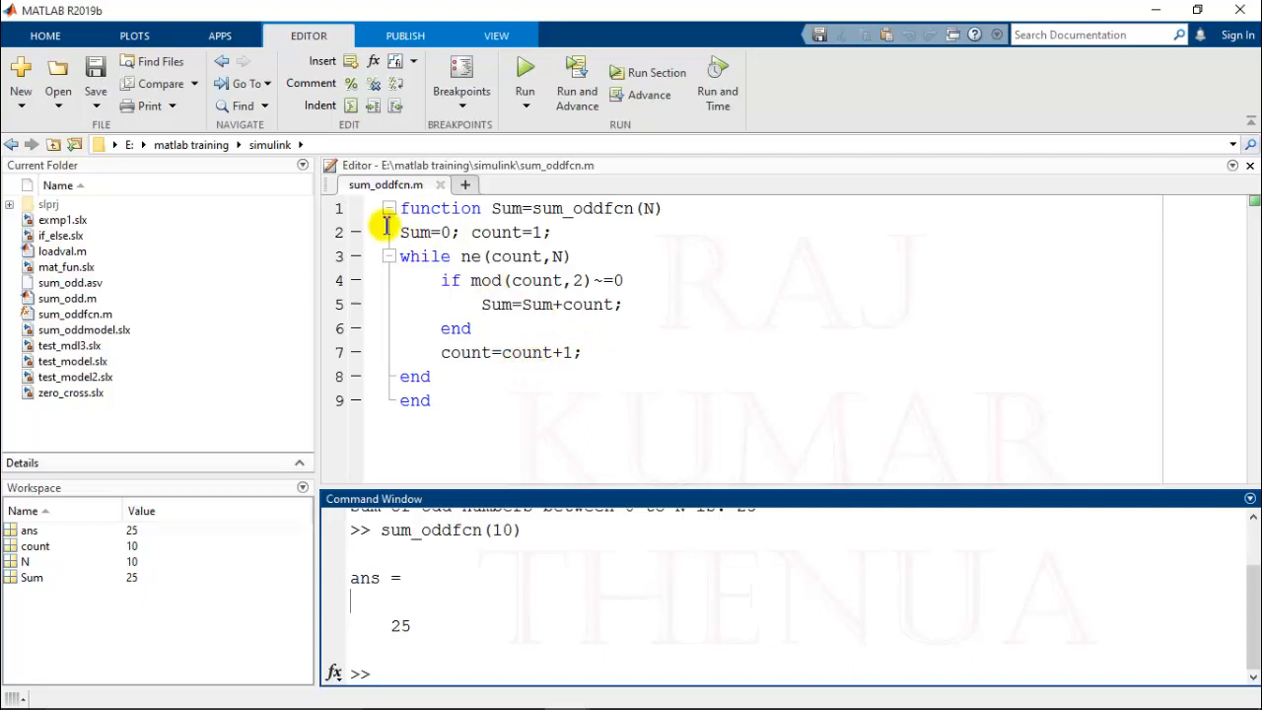
{"action": "left_click", "coordinate": [43, 36]}
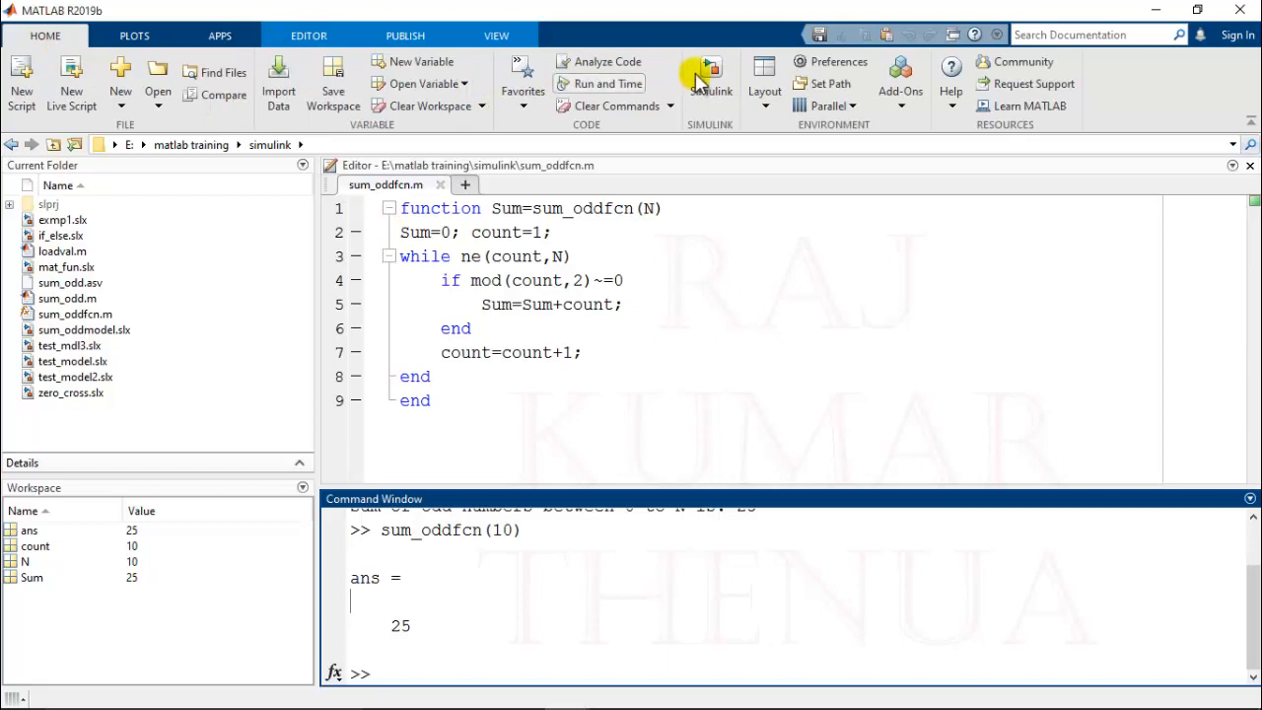
Start Simulink with a blank model and drag in a Constant block from Commonly Used Blocks
{"action": "left_click", "coordinate": [710, 75]}
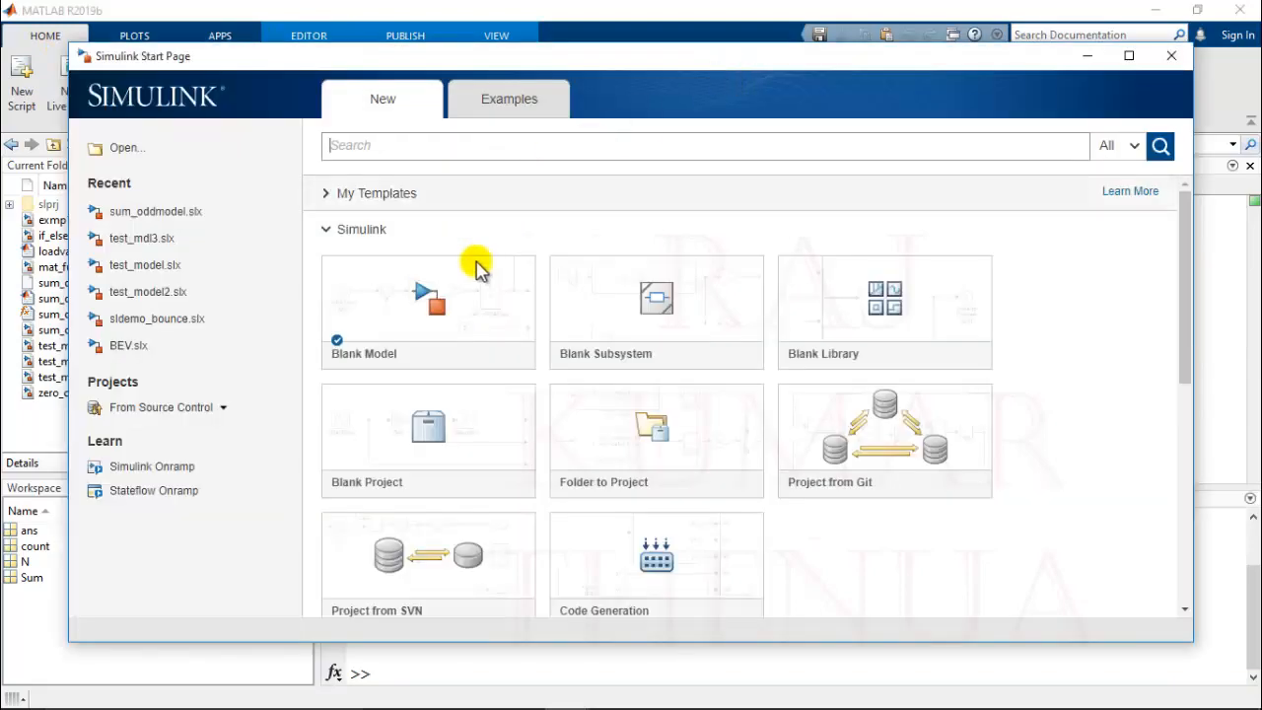
{"action": "double_click", "coordinate": [428, 305]}
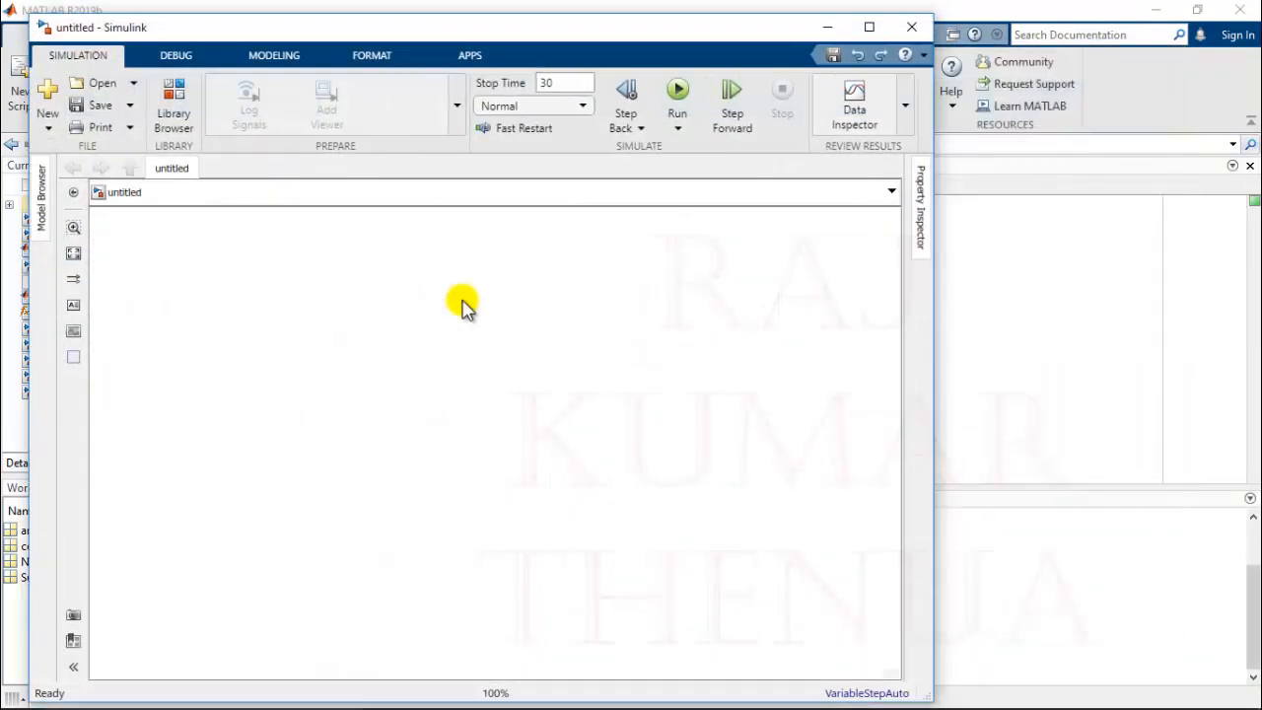
{"action": "left_click", "coordinate": [174, 98]}
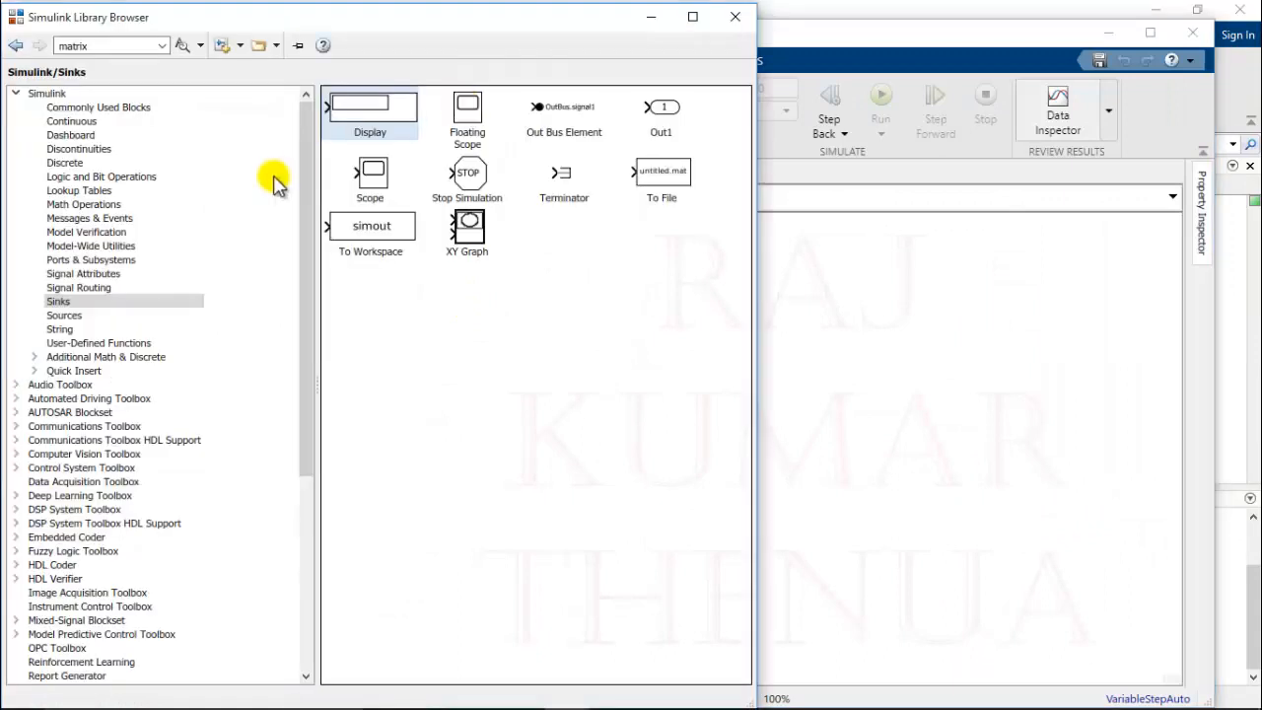
{"action": "left_click", "coordinate": [98, 106]}
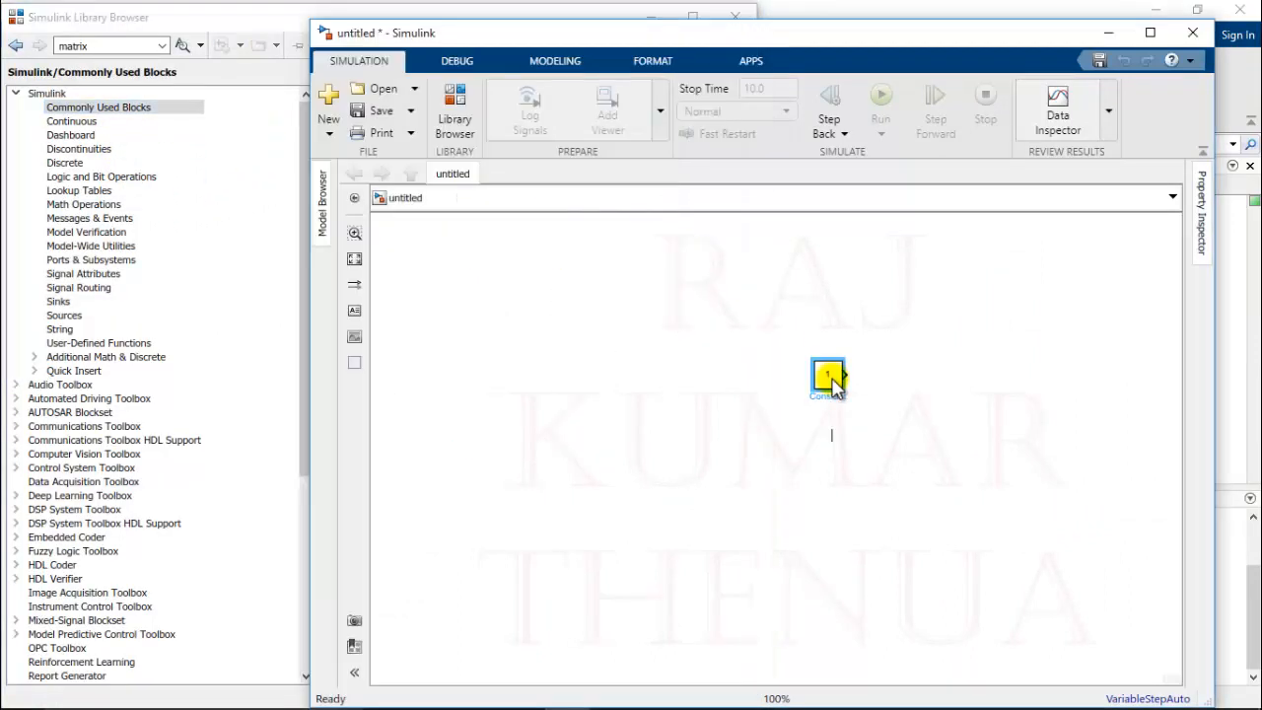
{"action": "left_click_drag", "start_coordinate": [828, 379], "coordinate": [493, 370]}
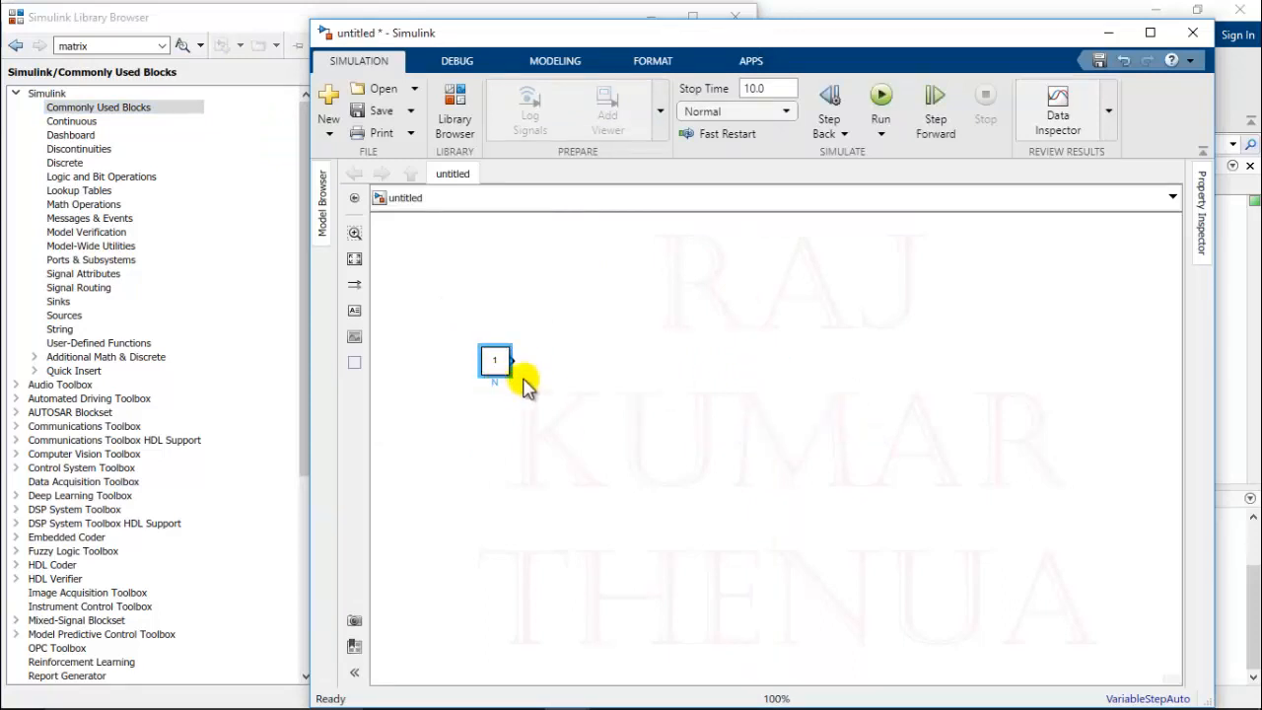
Set the Constant block's value to 10
{"action": "double_click", "coordinate": [495, 359]}
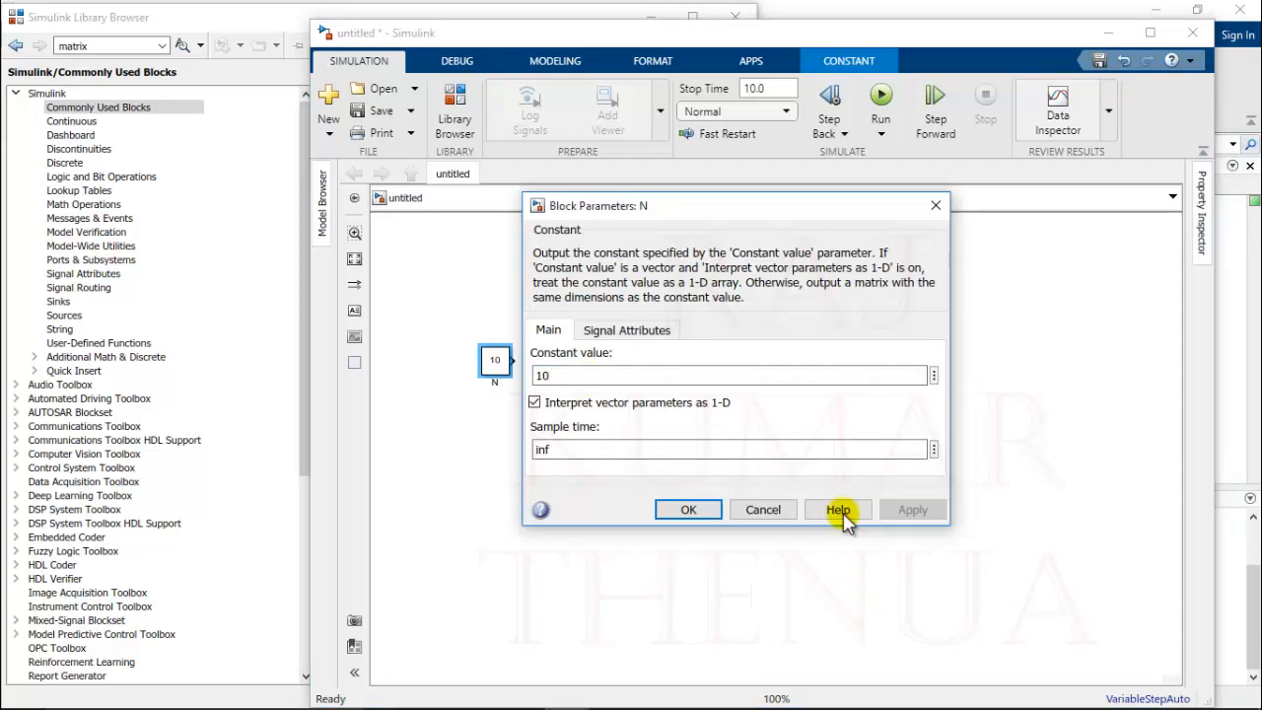
{"action": "left_click", "coordinate": [686, 509]}
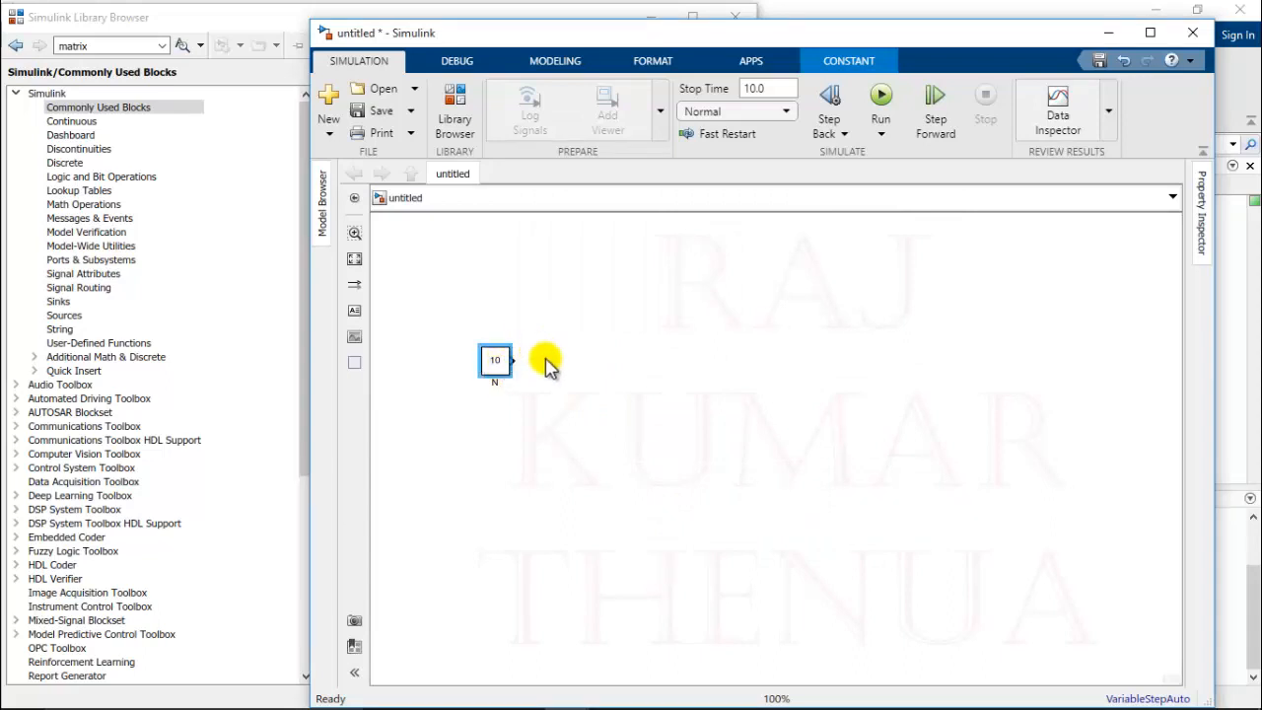
{"action": "mouse_move", "coordinate": [207, 319]}
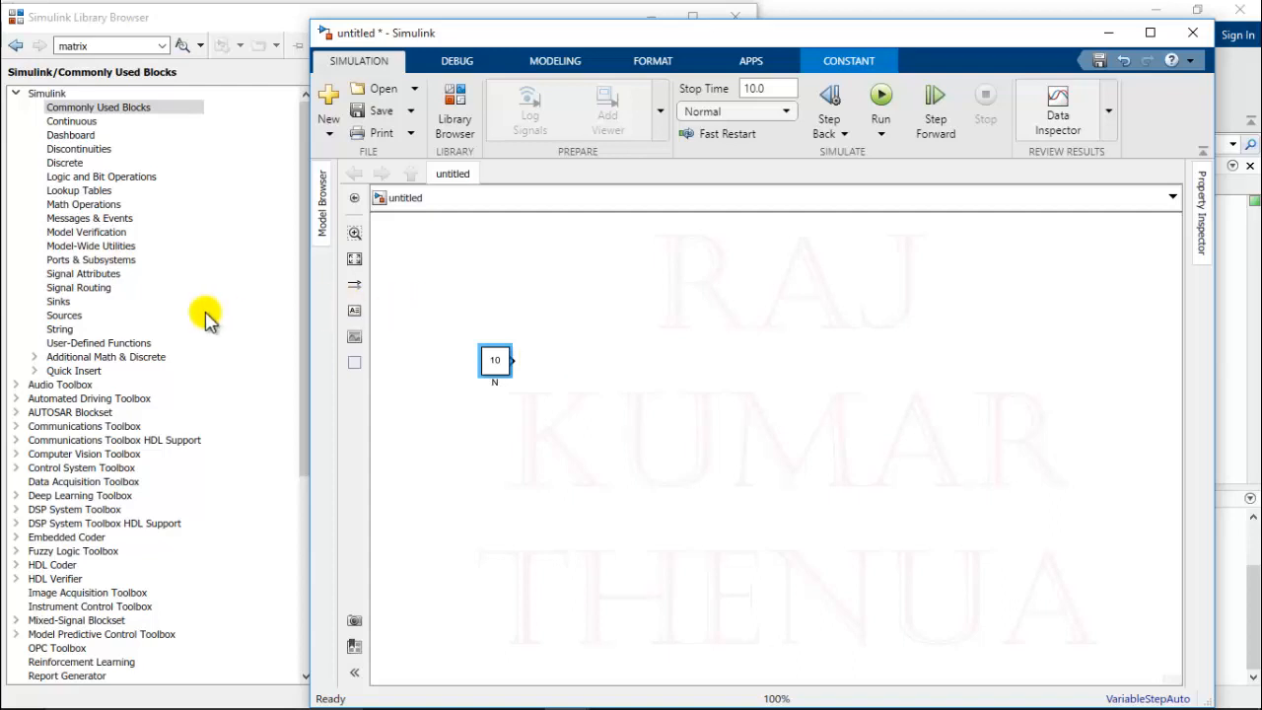
Add a MATLAB Function block wired from N and a Display block fed by the function
{"action": "left_click", "coordinate": [98, 343]}
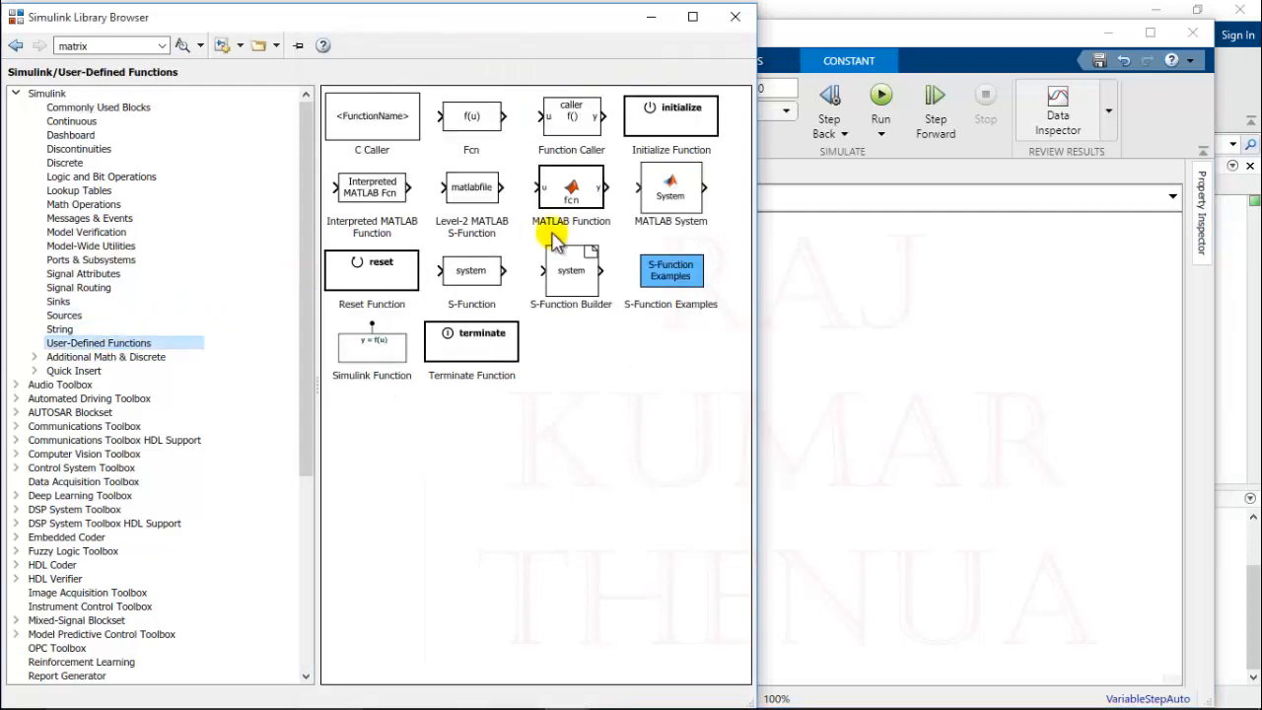
{"action": "left_click_drag", "start_coordinate": [572, 188], "coordinate": [804, 385]}
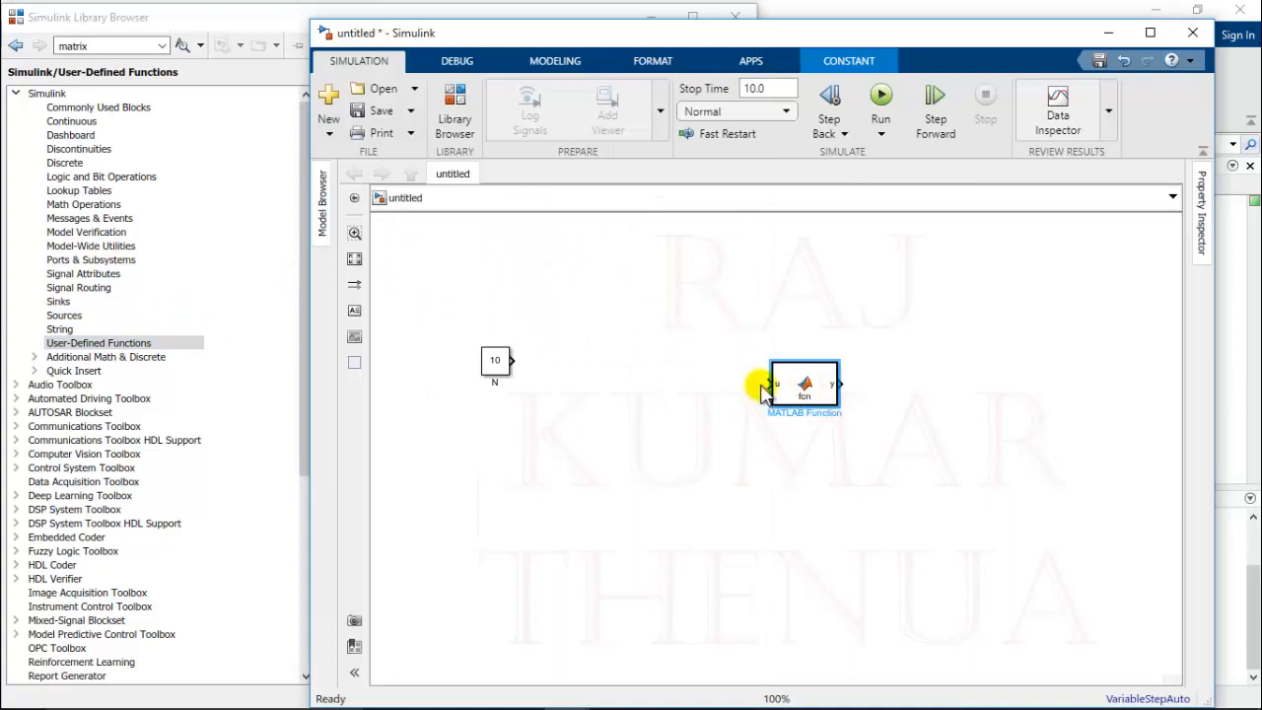
{"action": "left_click_drag", "start_coordinate": [805, 385], "coordinate": [639, 365]}
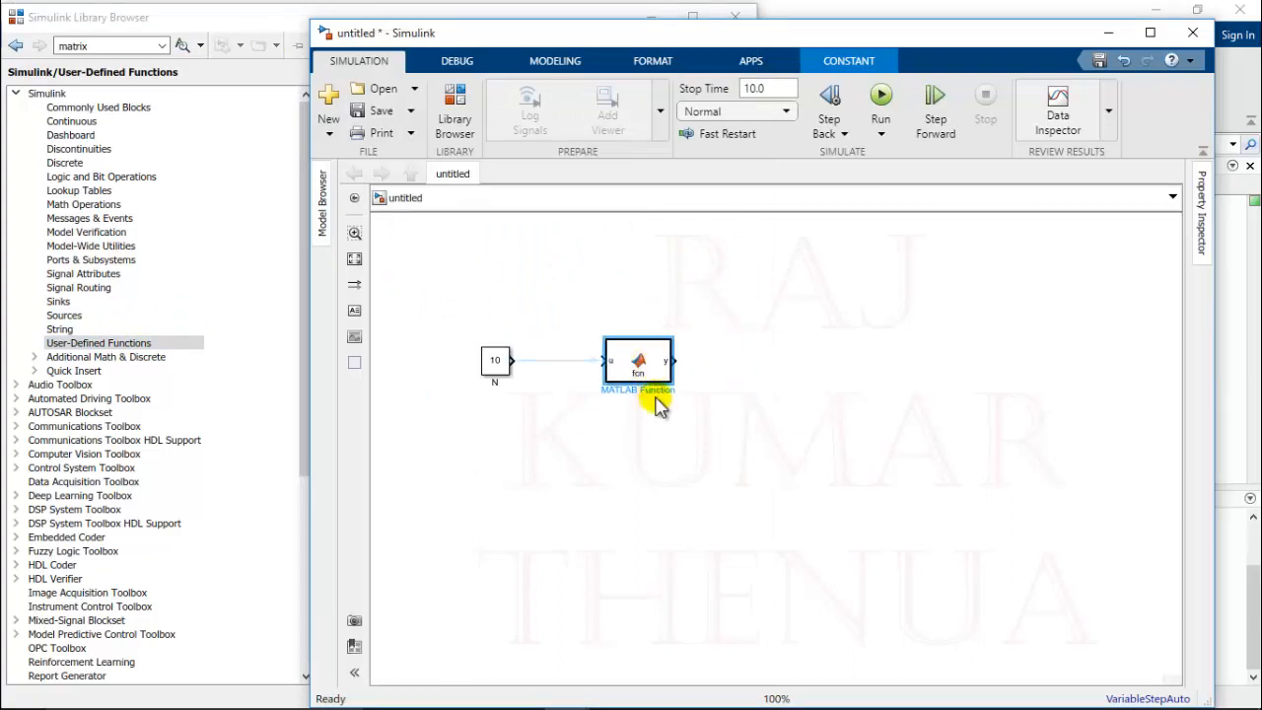
{"action": "mouse_move", "coordinate": [666, 426]}
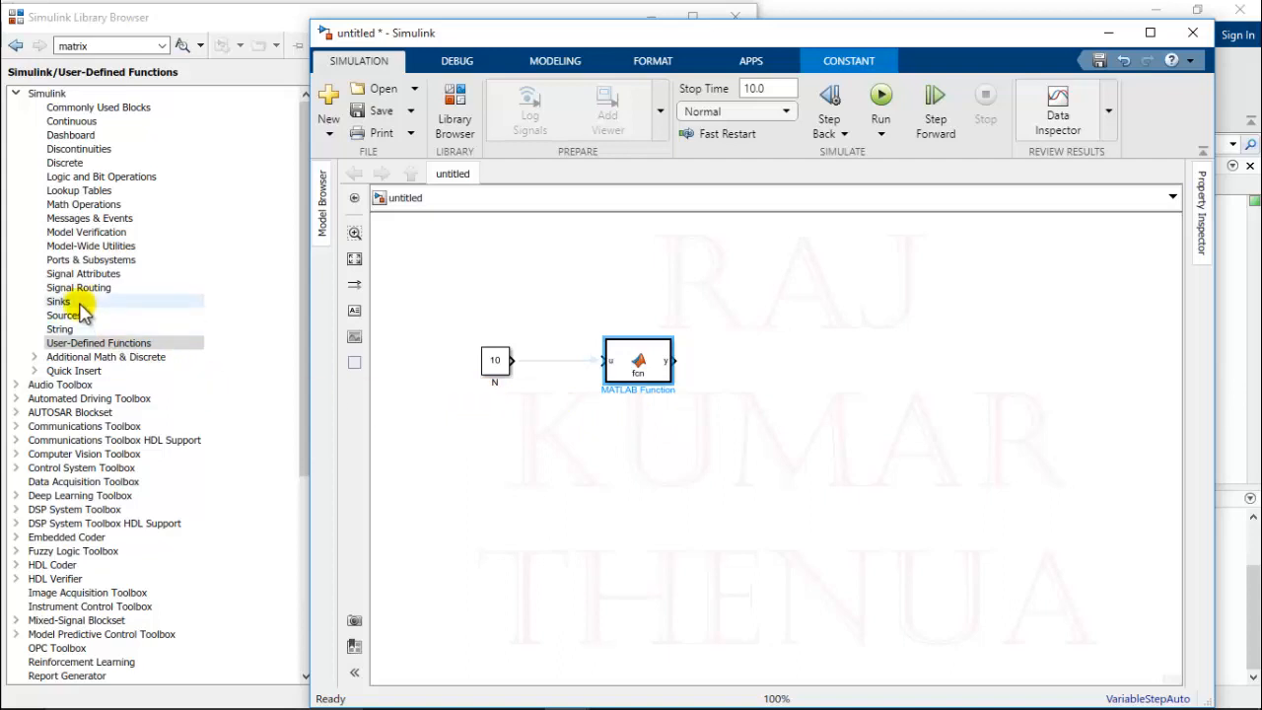
{"action": "left_click", "coordinate": [57, 300]}
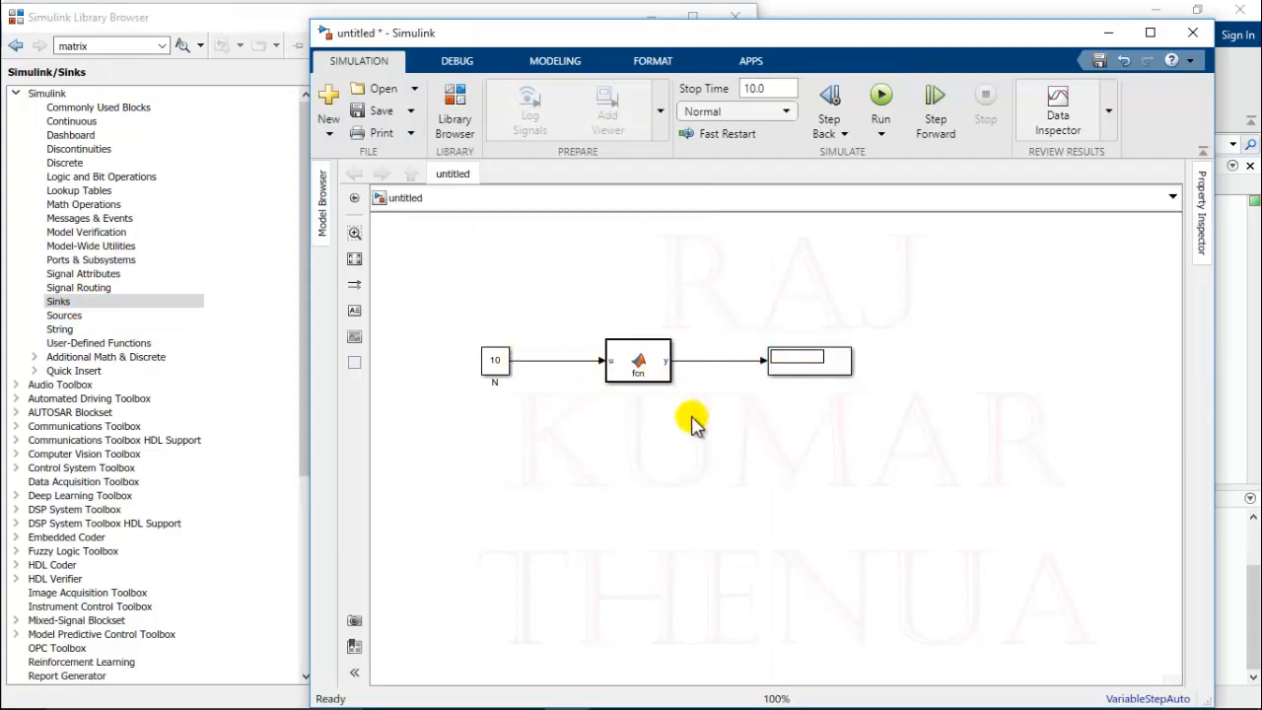
{"action": "left_click", "coordinate": [639, 363]}
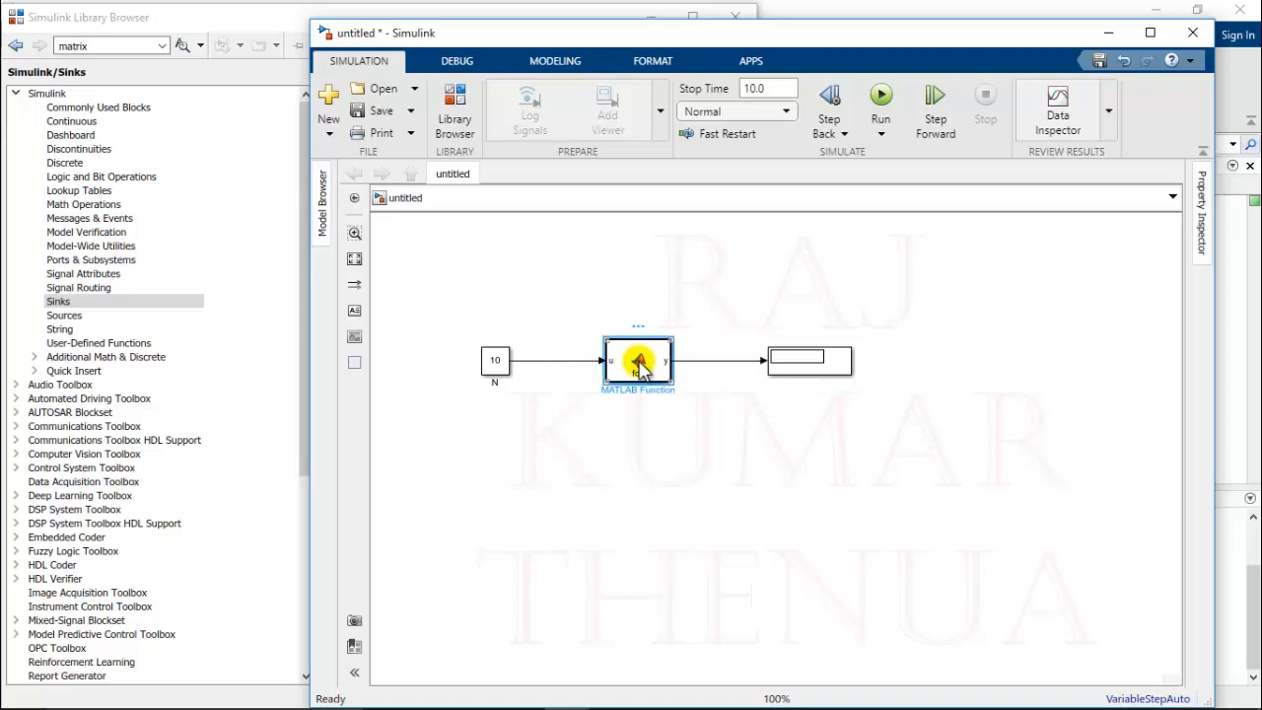
Copy the odd-sum loop from sum_oddfcn.m into the block under function Sum = fcn(N)
{"action": "double_click", "coordinate": [639, 359]}
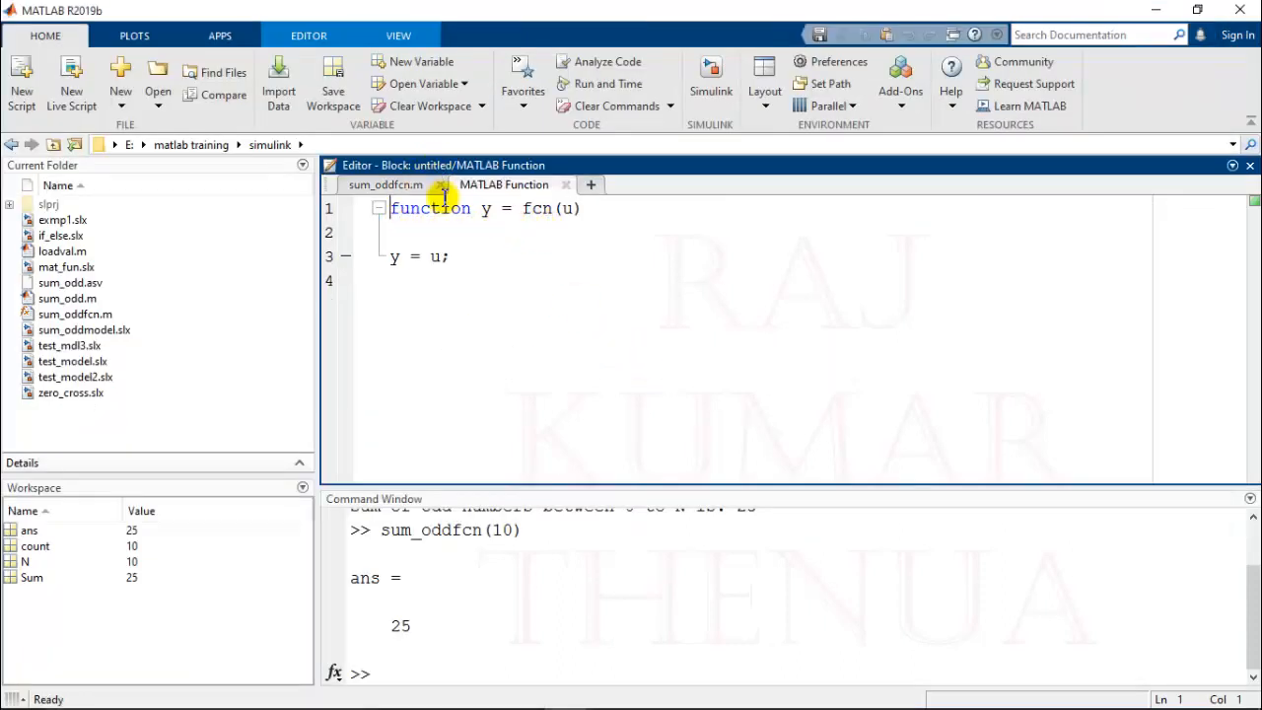
{"action": "left_click", "coordinate": [384, 185]}
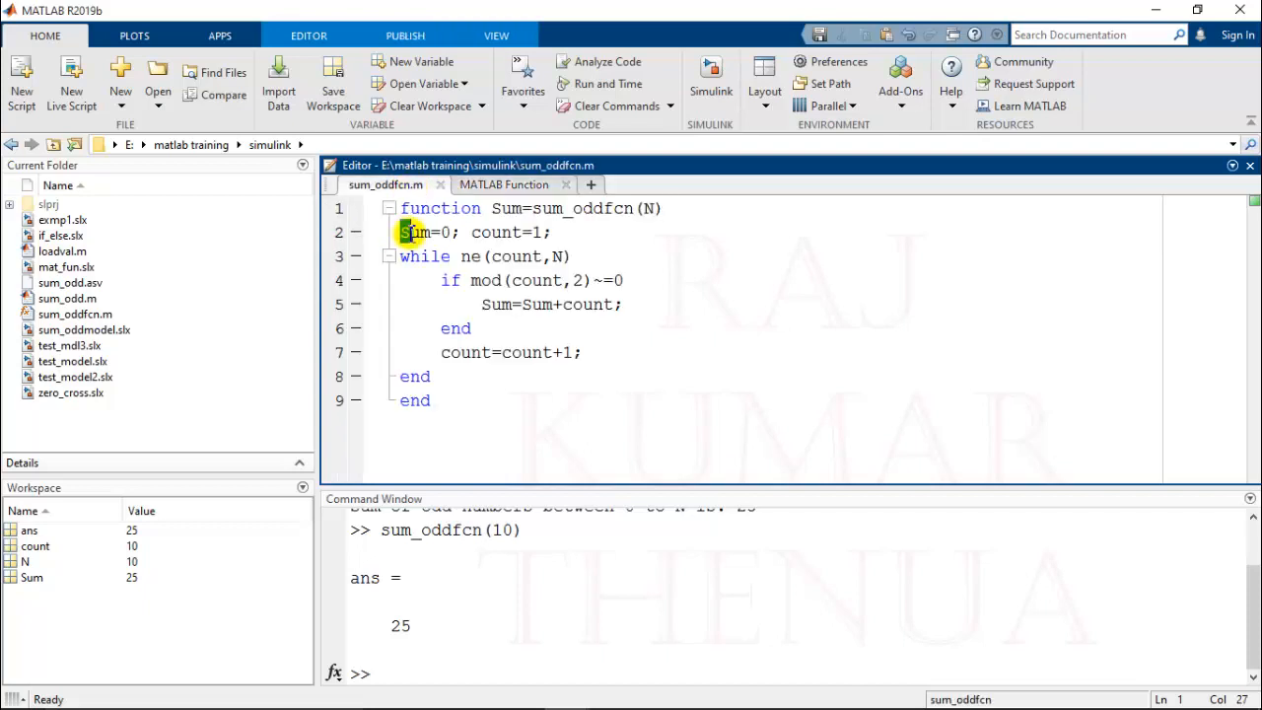
{"action": "left_click_drag", "start_coordinate": [399, 233], "coordinate": [540, 374]}
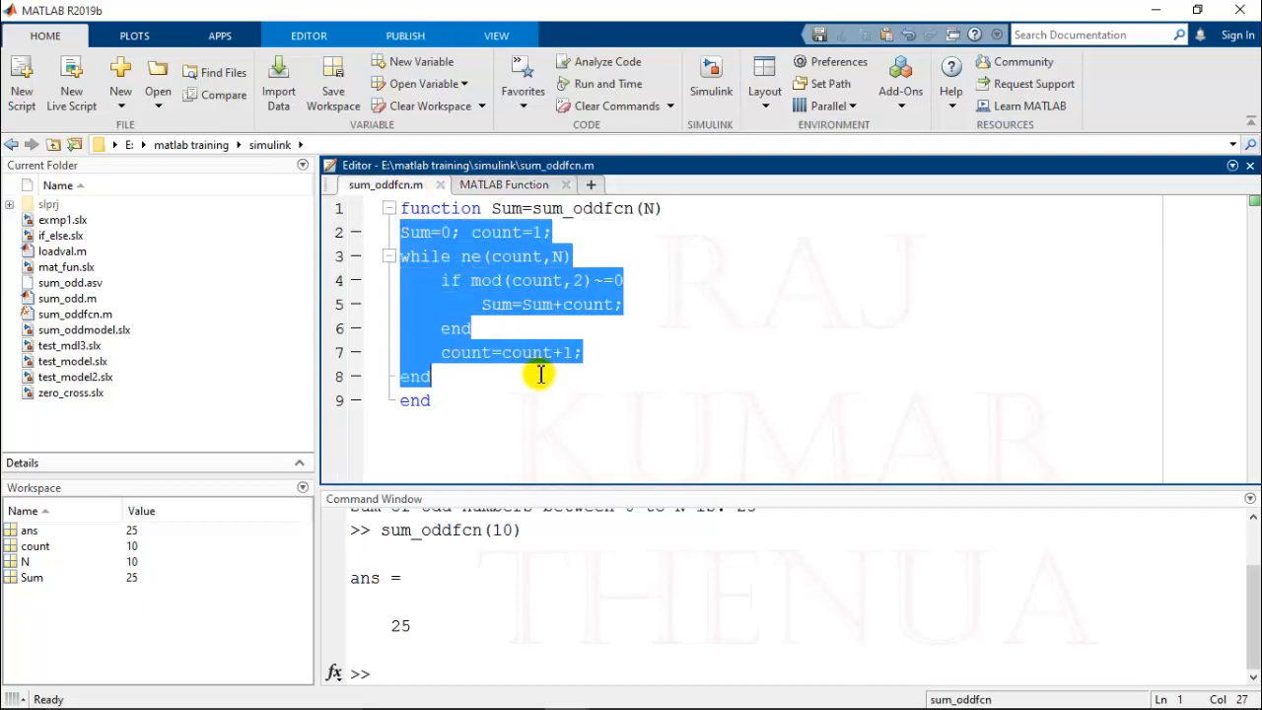
{"action": "right_click", "coordinate": [540, 374]}
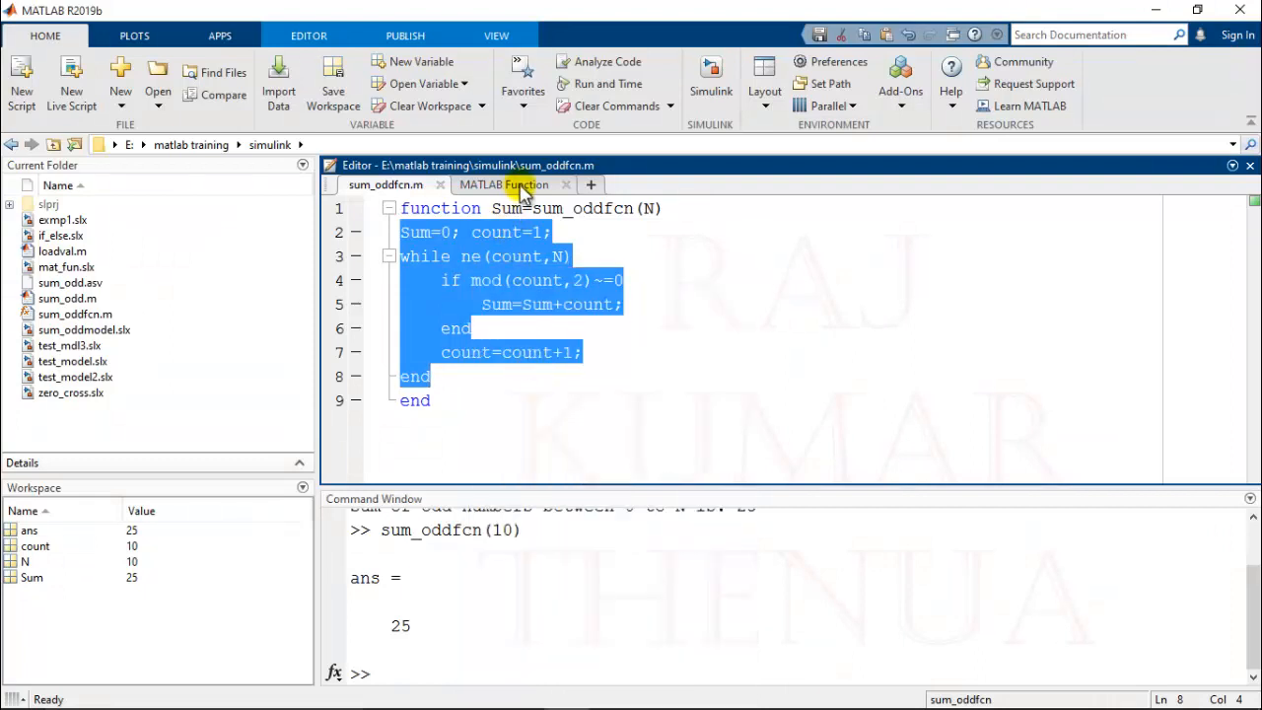
{"action": "left_click", "coordinate": [505, 186]}
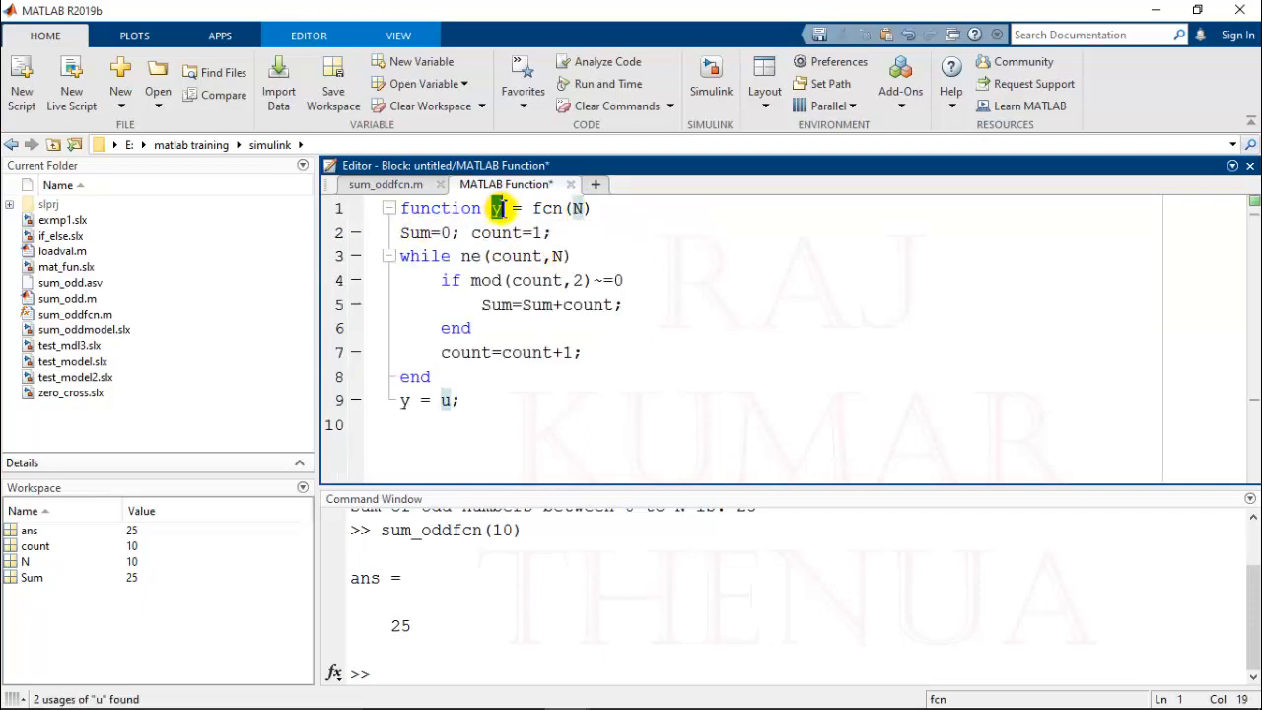
{"action": "type", "text": "Sum"}
{"action": "left_click", "coordinate": [779, 400]}
{"action": "type", "text": "end"}
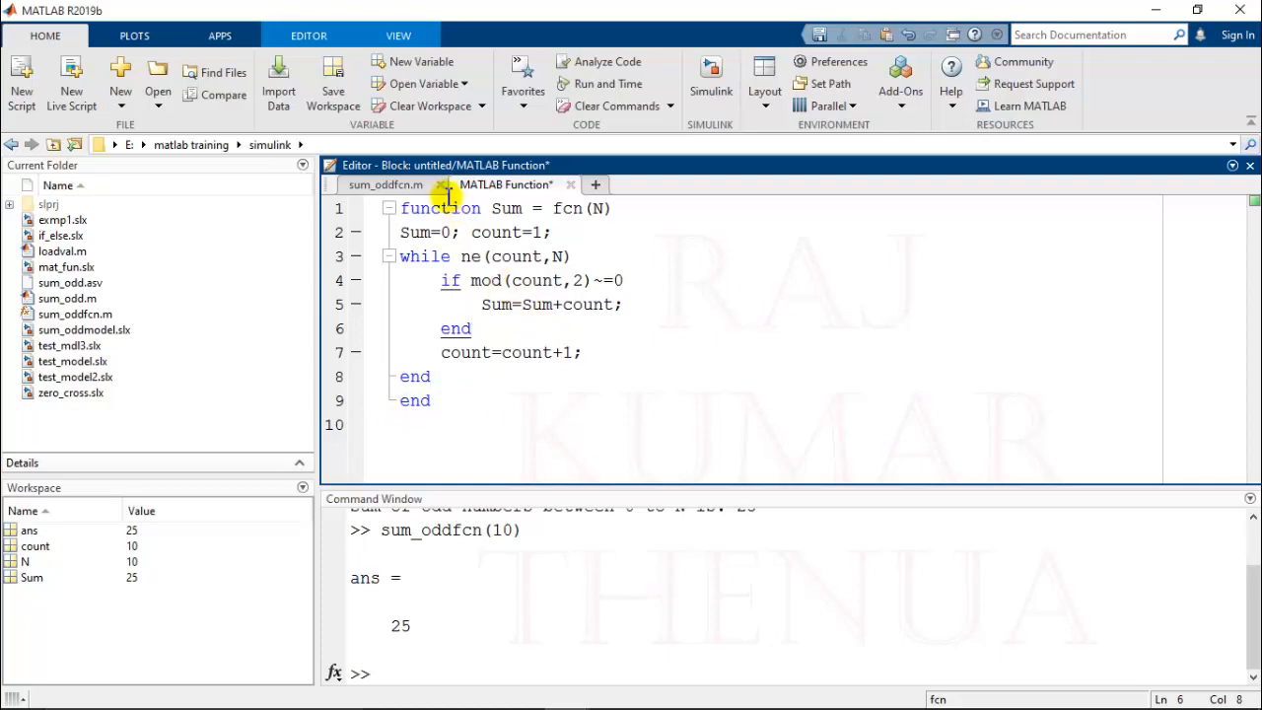
Save the model as sum_oddmdl via Save As
{"action": "left_click", "coordinate": [308, 36]}
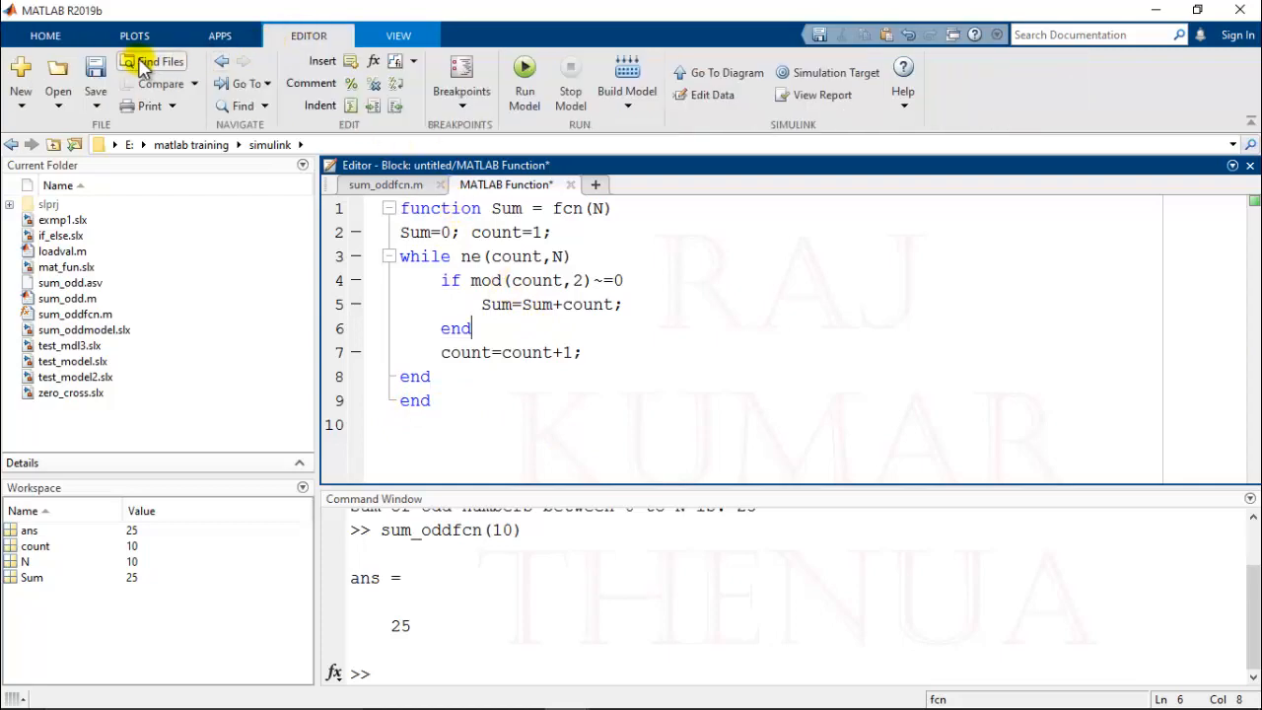
{"action": "left_click", "coordinate": [95, 67]}
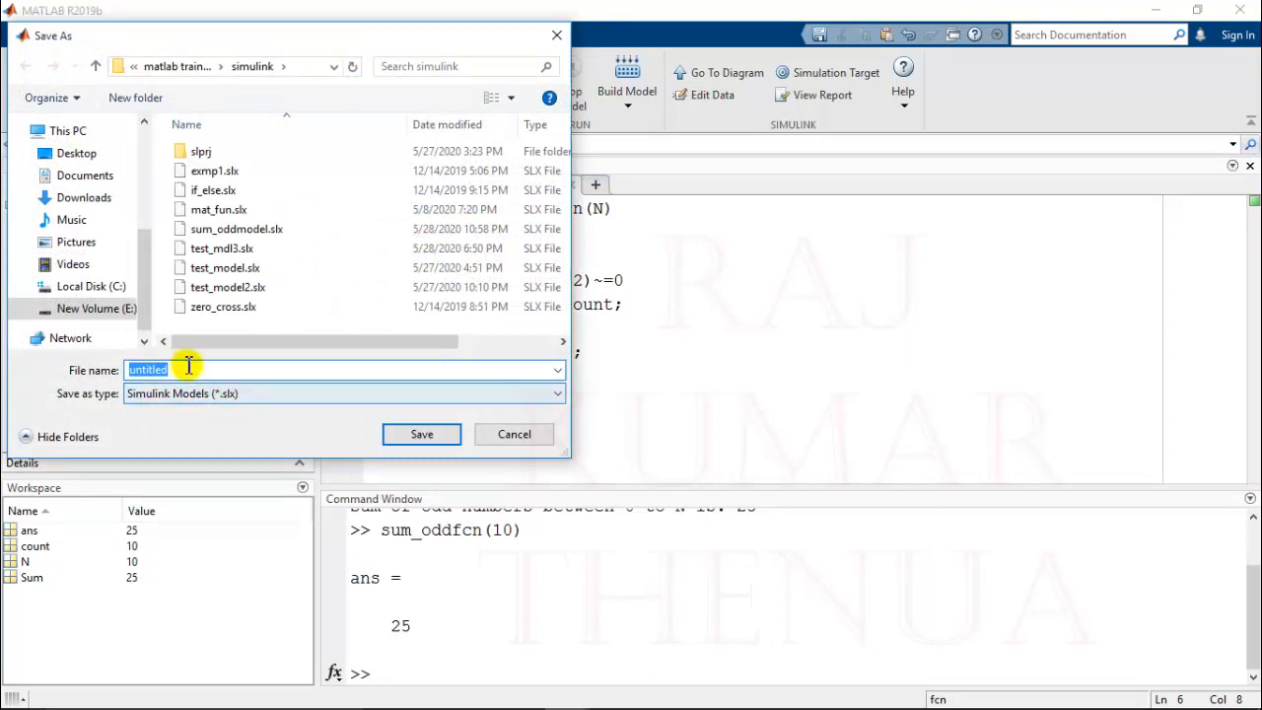
{"action": "type", "text": "sum_oddm"}
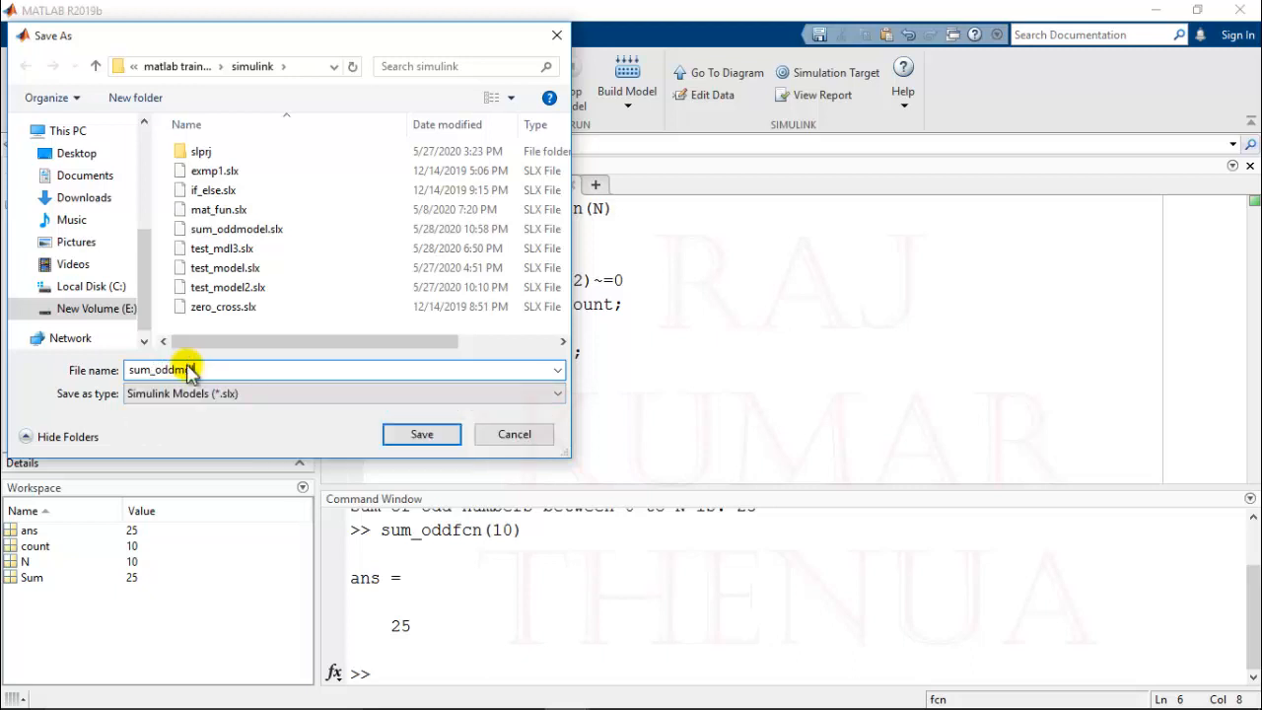
{"action": "left_click", "coordinate": [422, 434]}
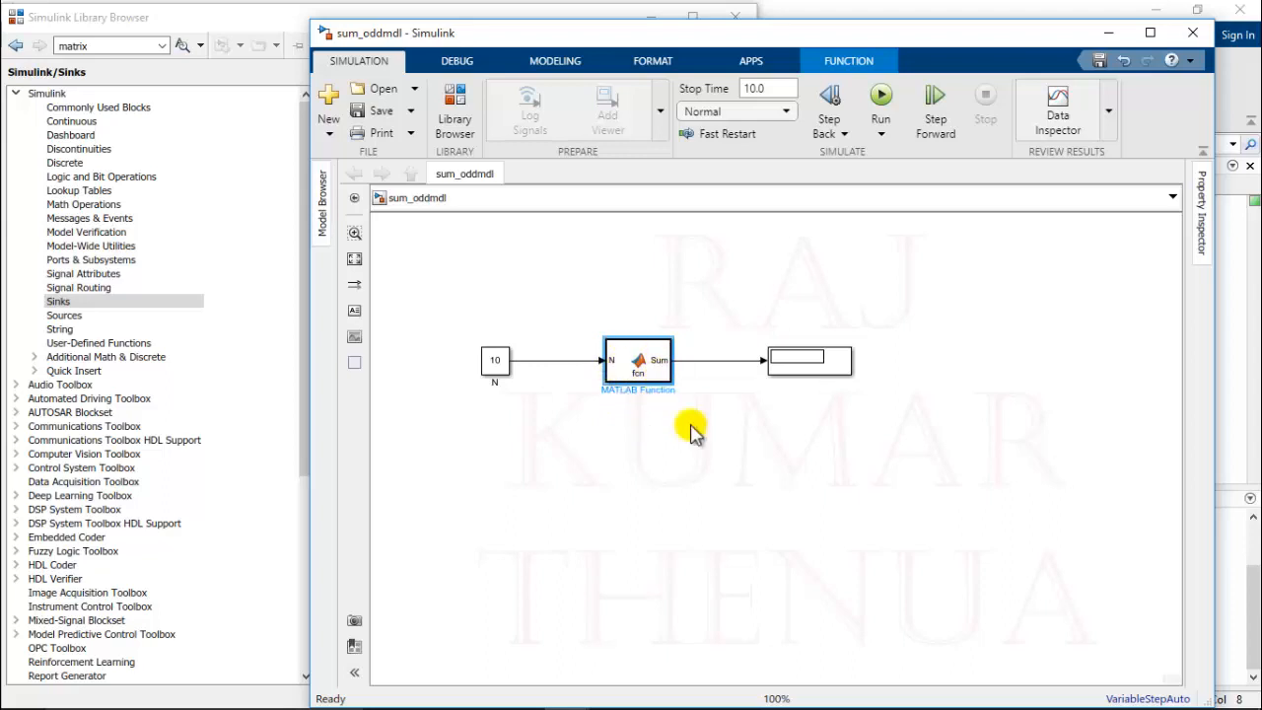
Run the sum_oddmdl simulation so the Display block shows 25
{"action": "left_click", "coordinate": [493, 359]}
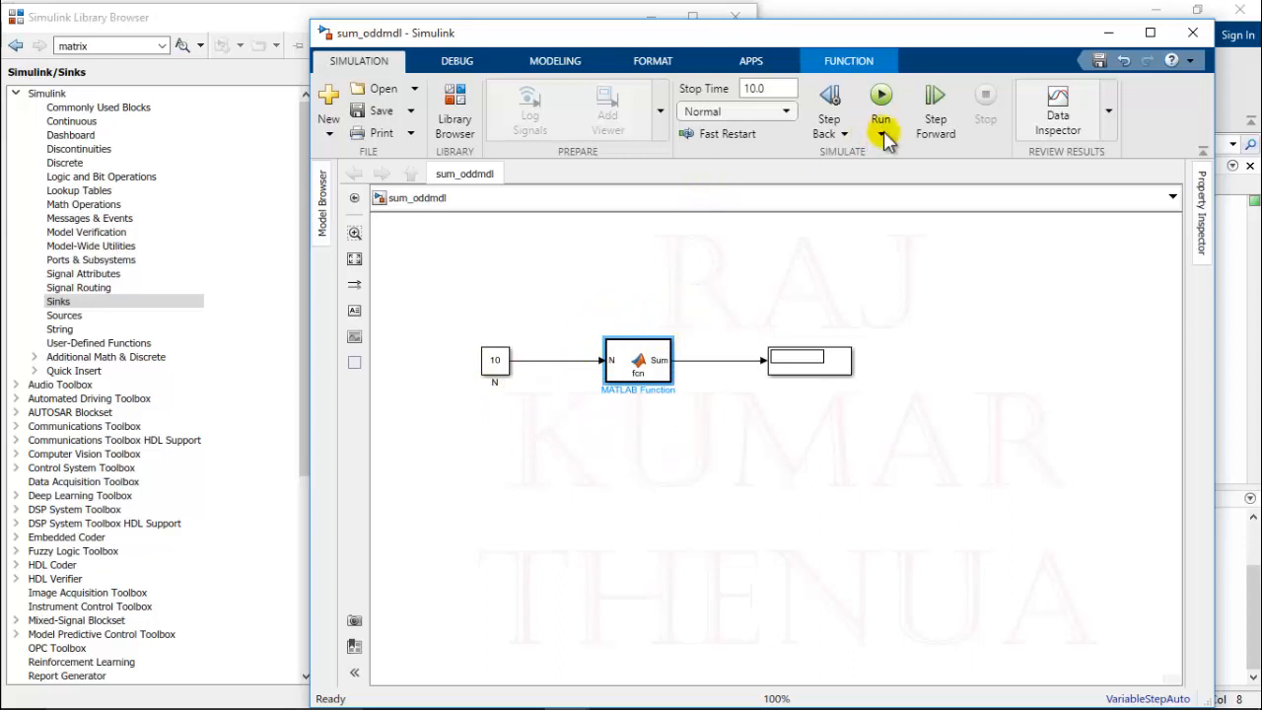
{"action": "left_click", "coordinate": [880, 95]}
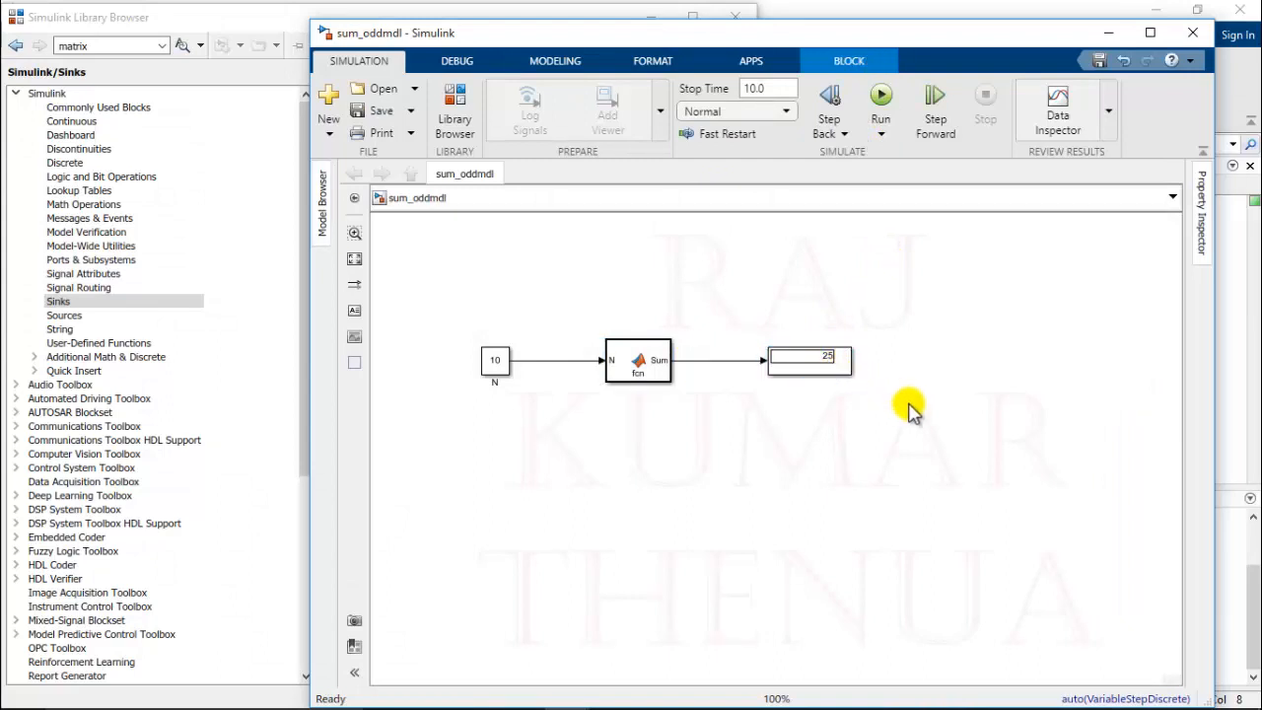
{"action": "left_click", "coordinate": [493, 359]}
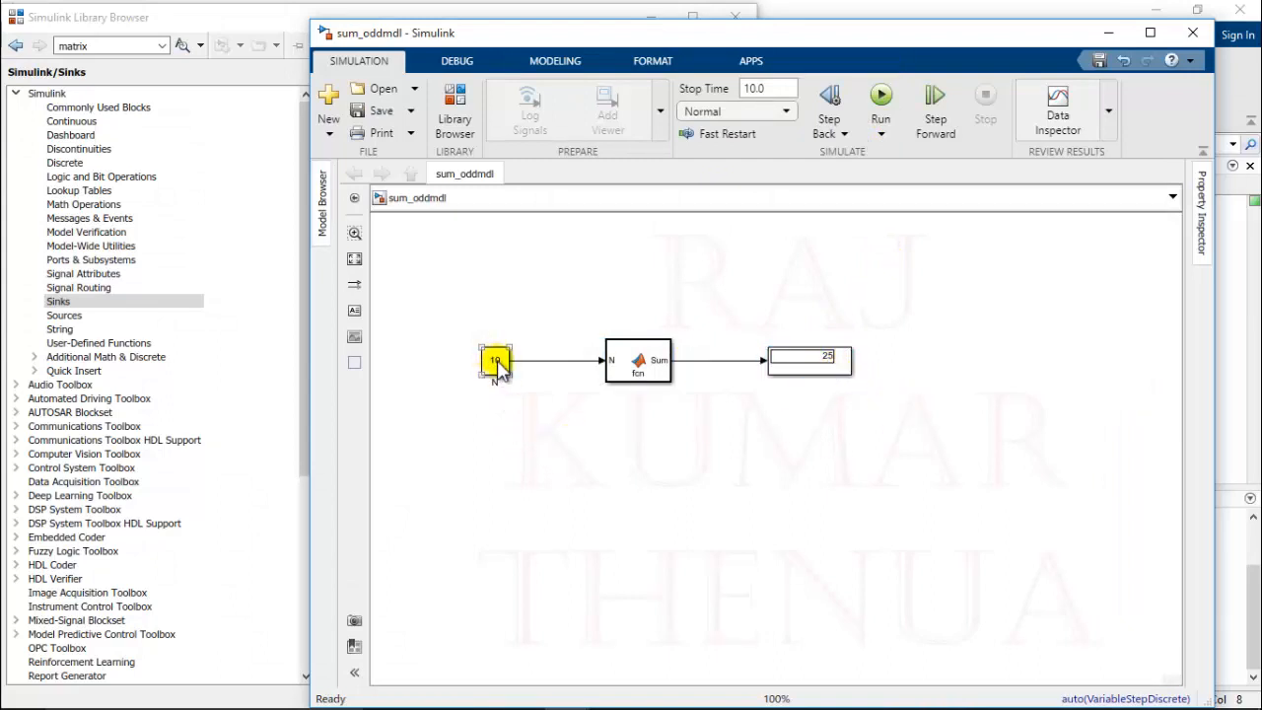
{"action": "left_click", "coordinate": [639, 359]}
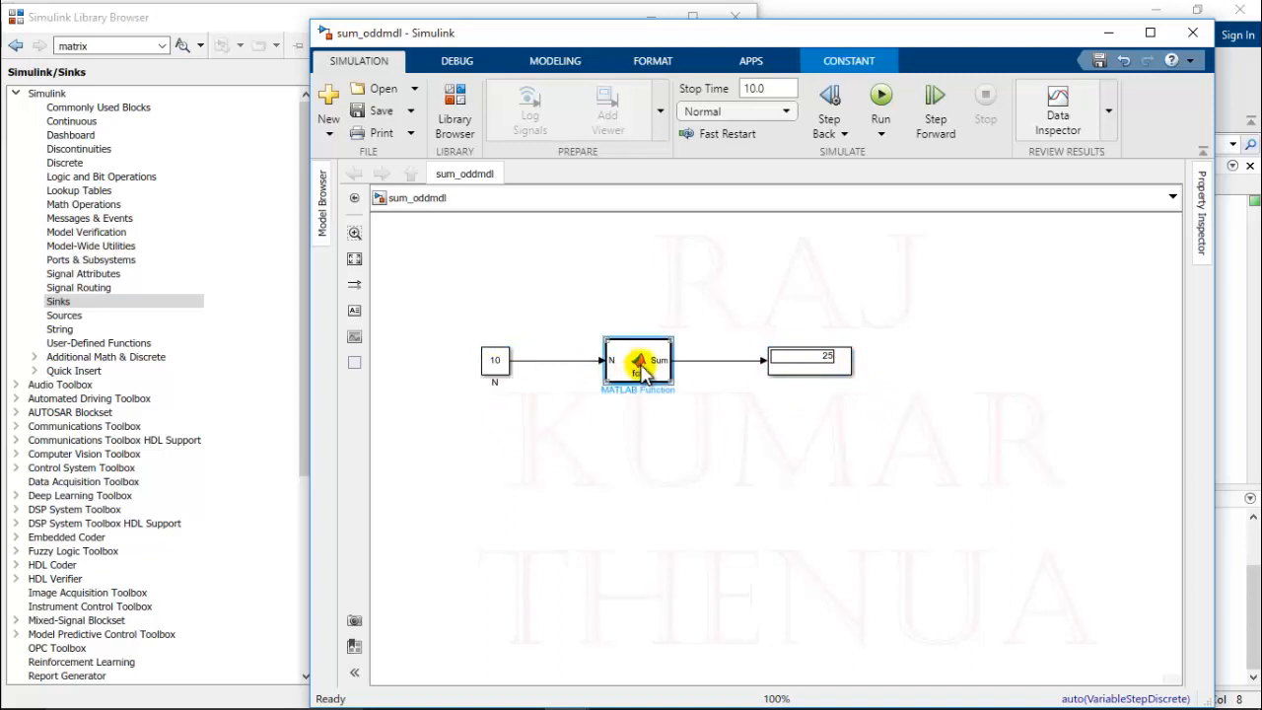
{"action": "left_click", "coordinate": [639, 359]}
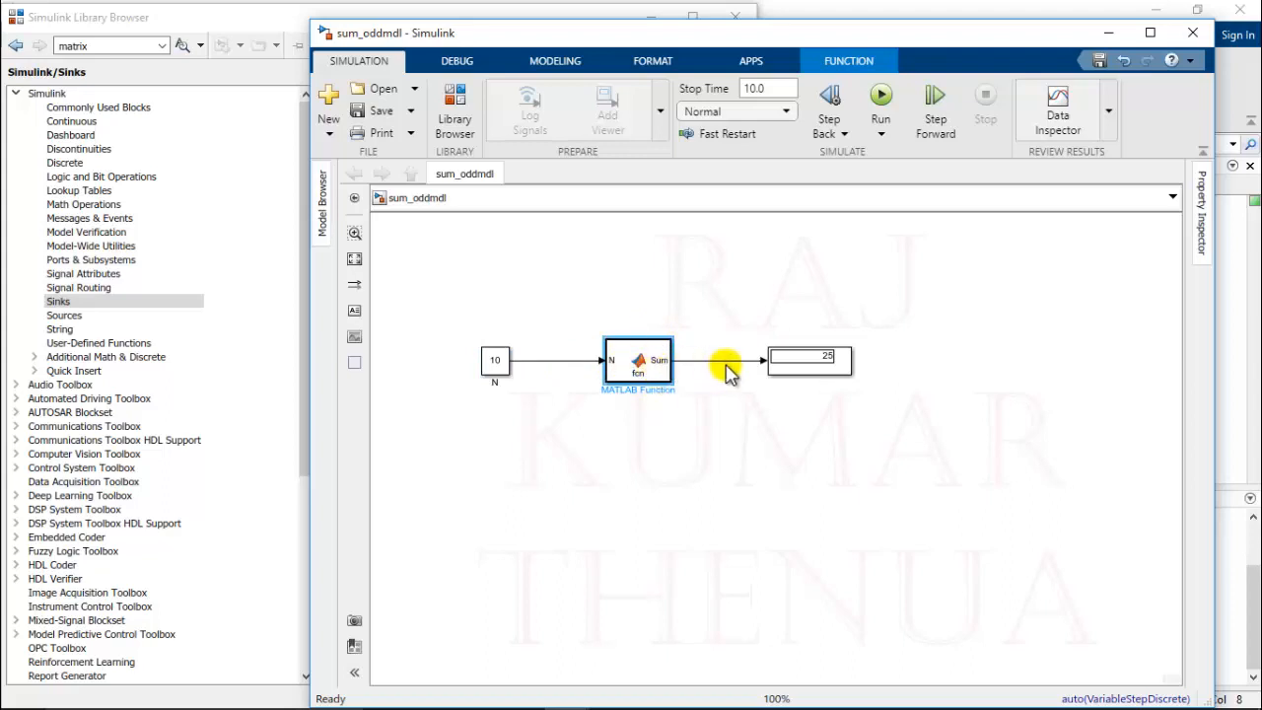
{"action": "left_click", "coordinate": [809, 358]}
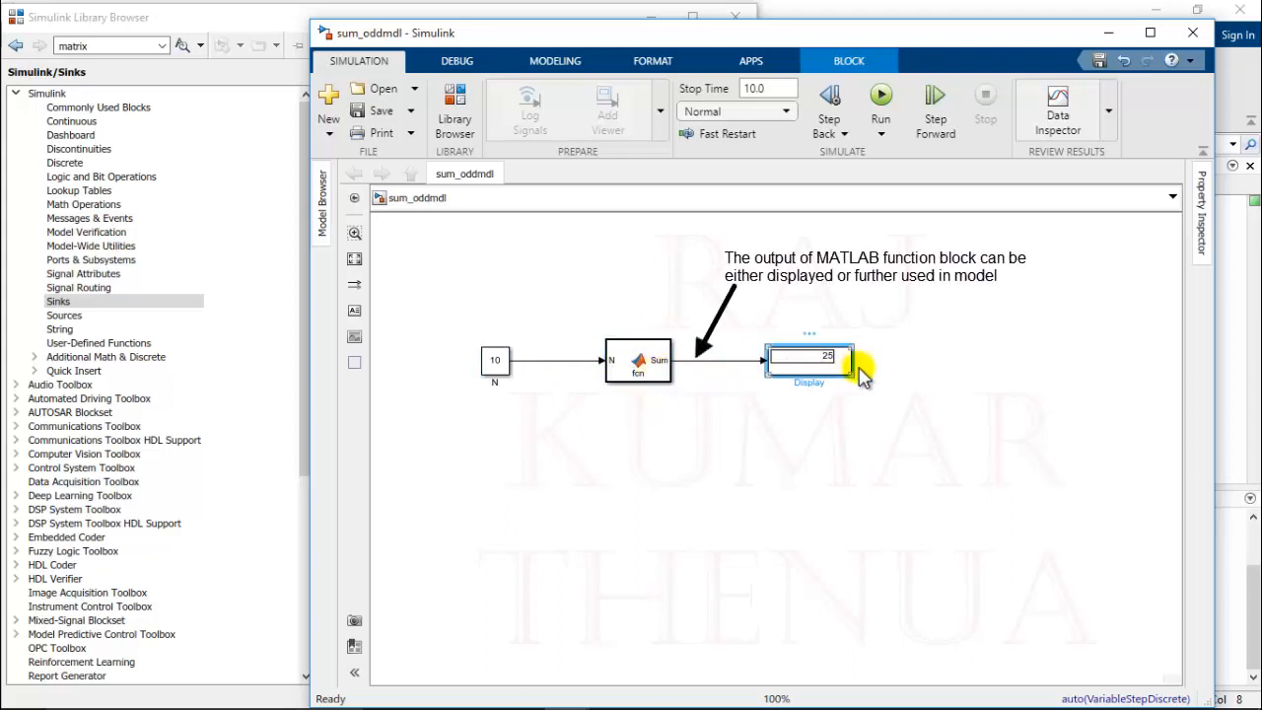